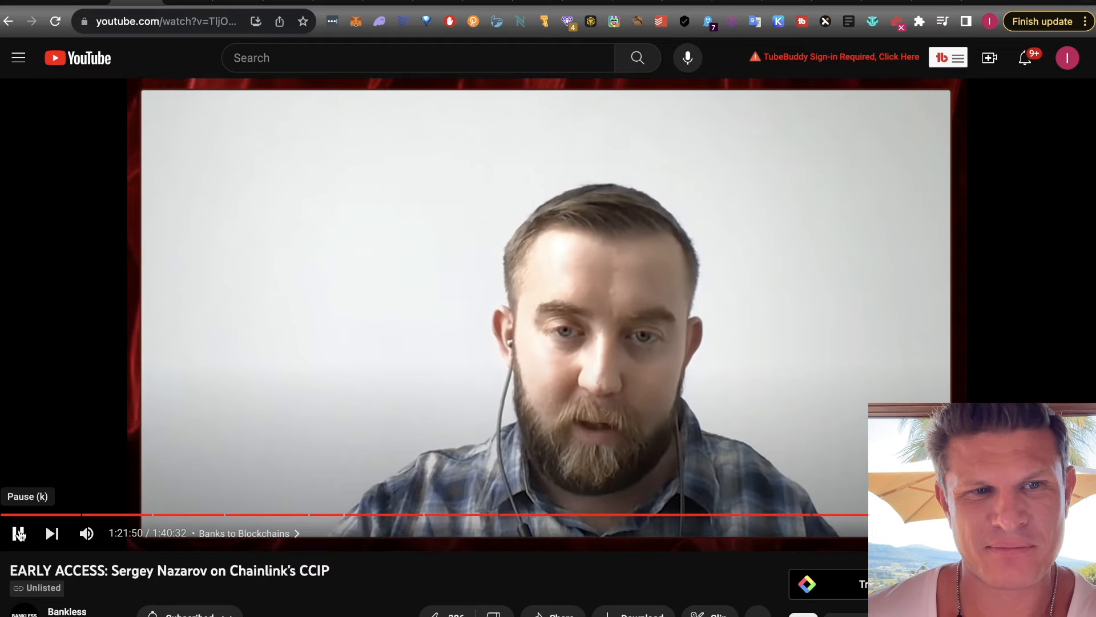
# Pause the early-access CCIP interview at about 1:22 to comment over it
pyautogui.click(19, 533)
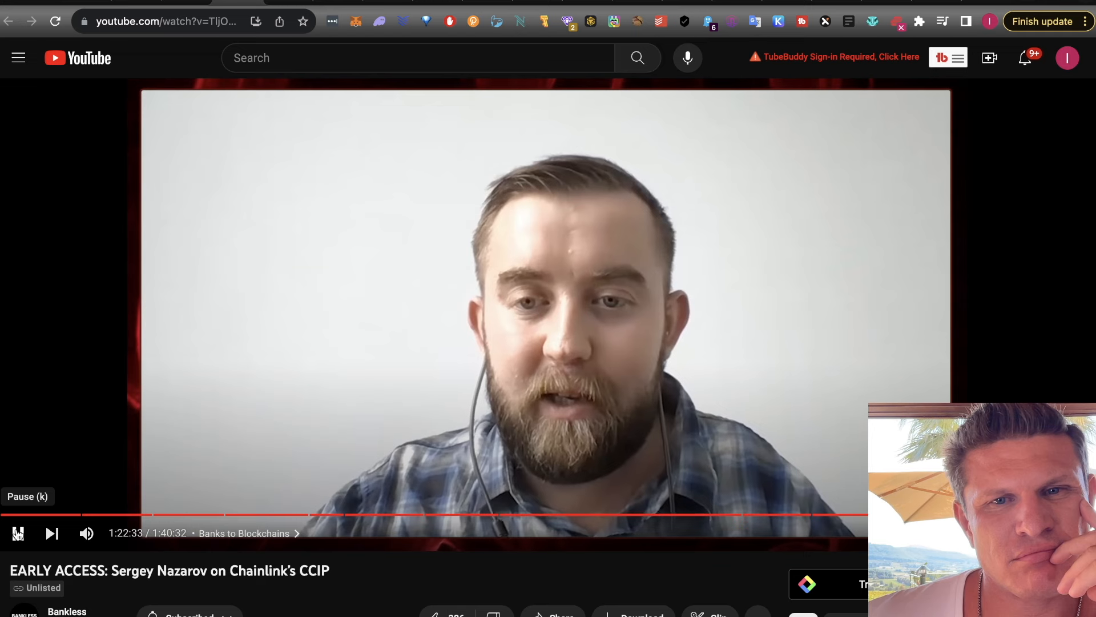
# Resume the Sergey Nazarov CCIP interview, then pause it again
pyautogui.click(17, 533)
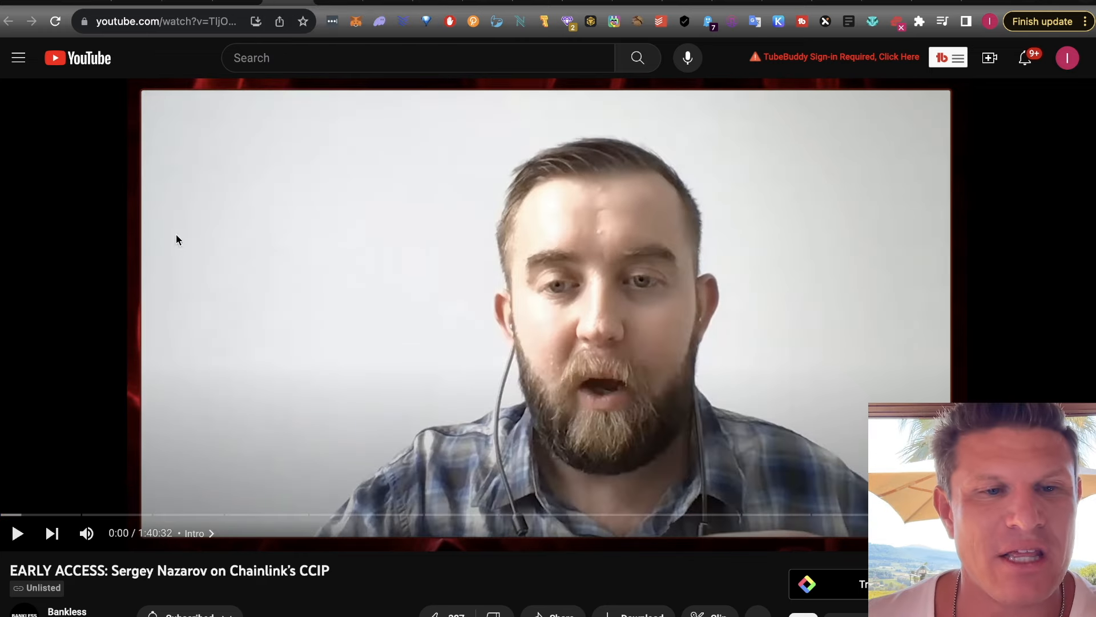
pyautogui.click(18, 532)
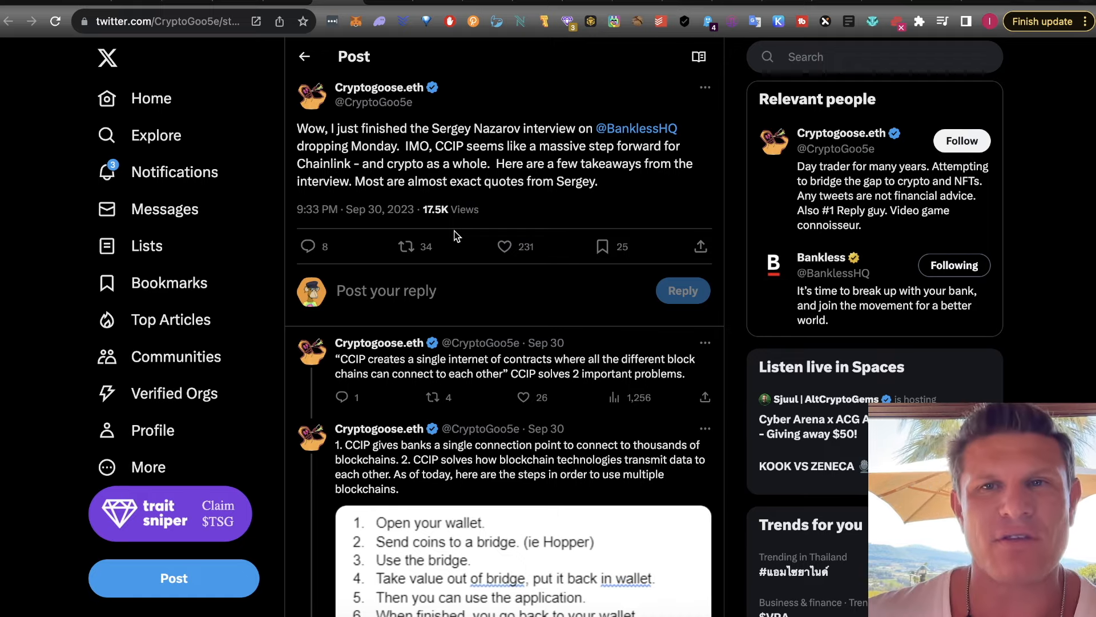
# Scroll the Cryptogoose.eth thread to the replies on condensing bridging and SWIFT
pyautogui.scroll(-3)
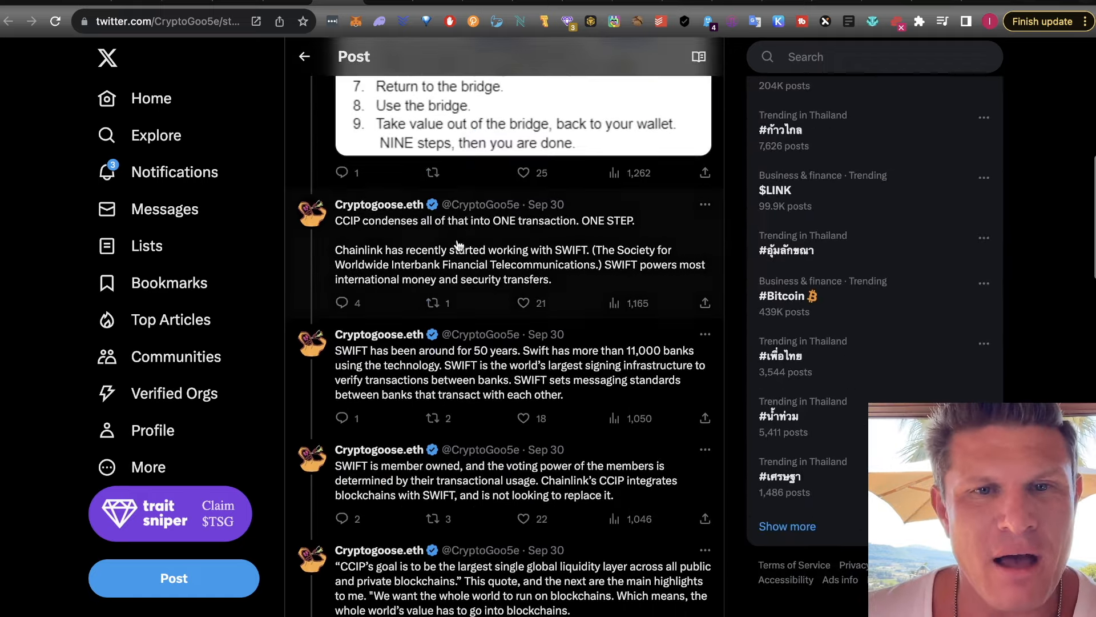
pyautogui.scroll(-3)
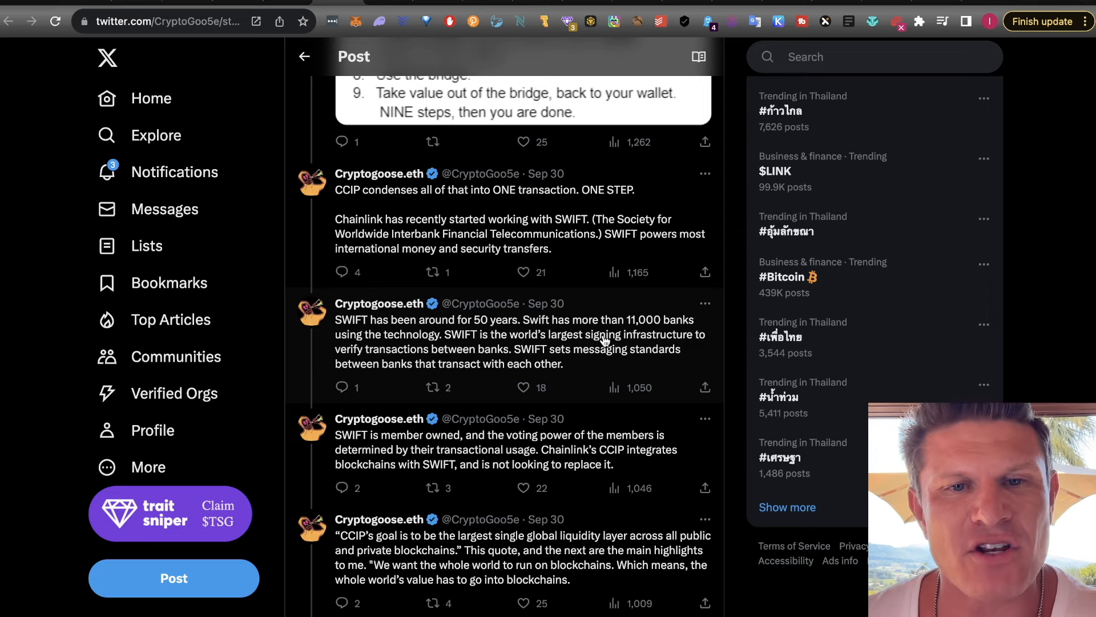
pyautogui.moveTo(600, 393)
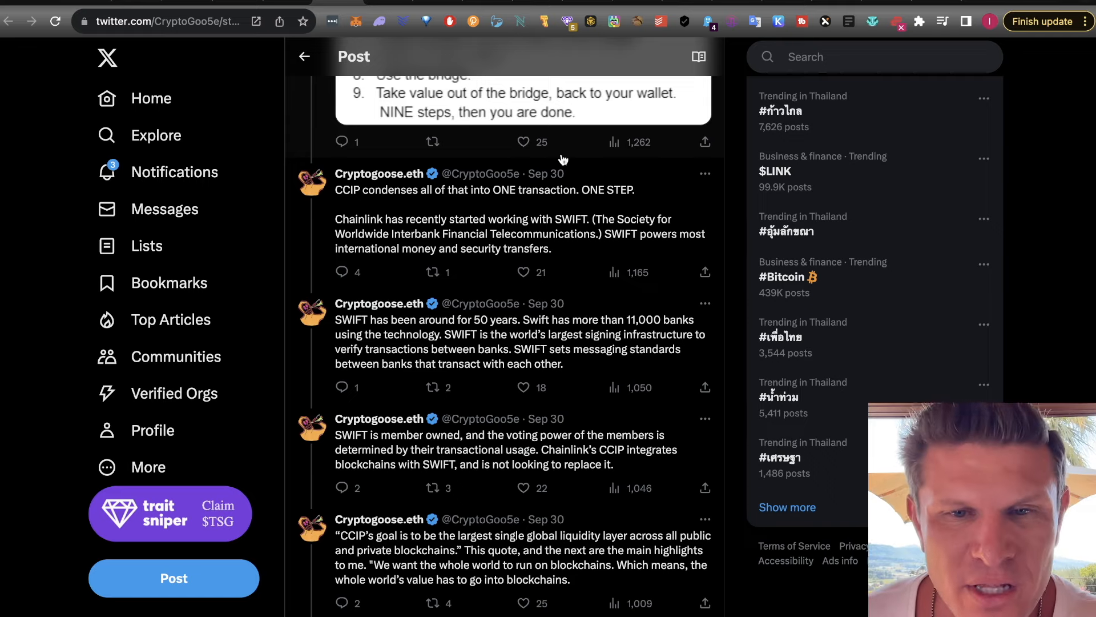
# Read the remaining thread posts on CCIP as the largest liquidity layer and banks onchain
pyautogui.scroll(-3)
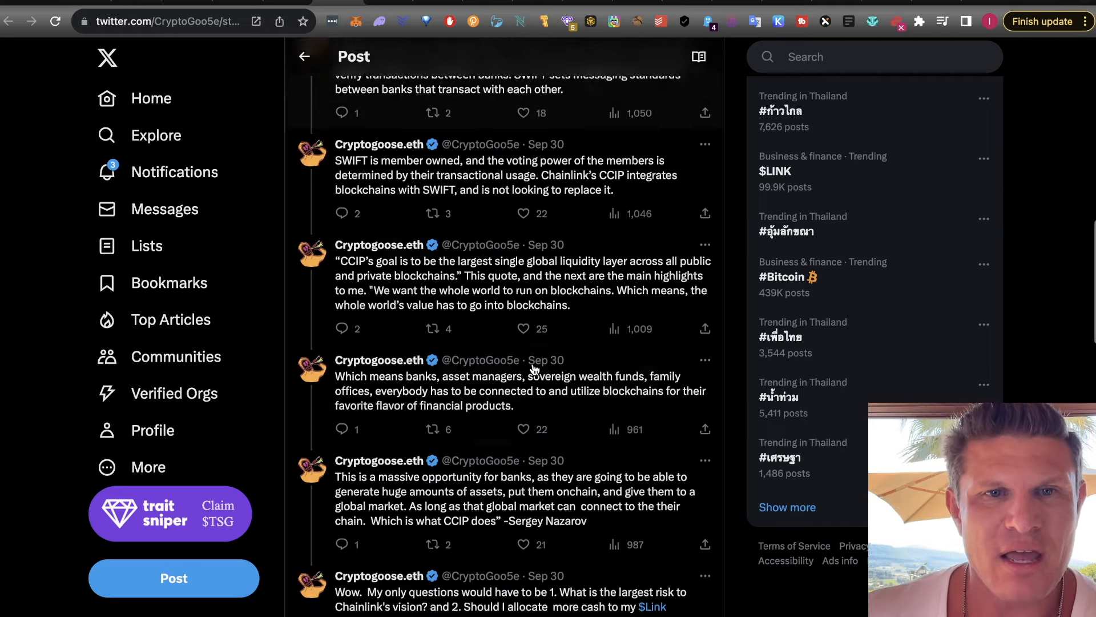
pyautogui.scroll(-3)
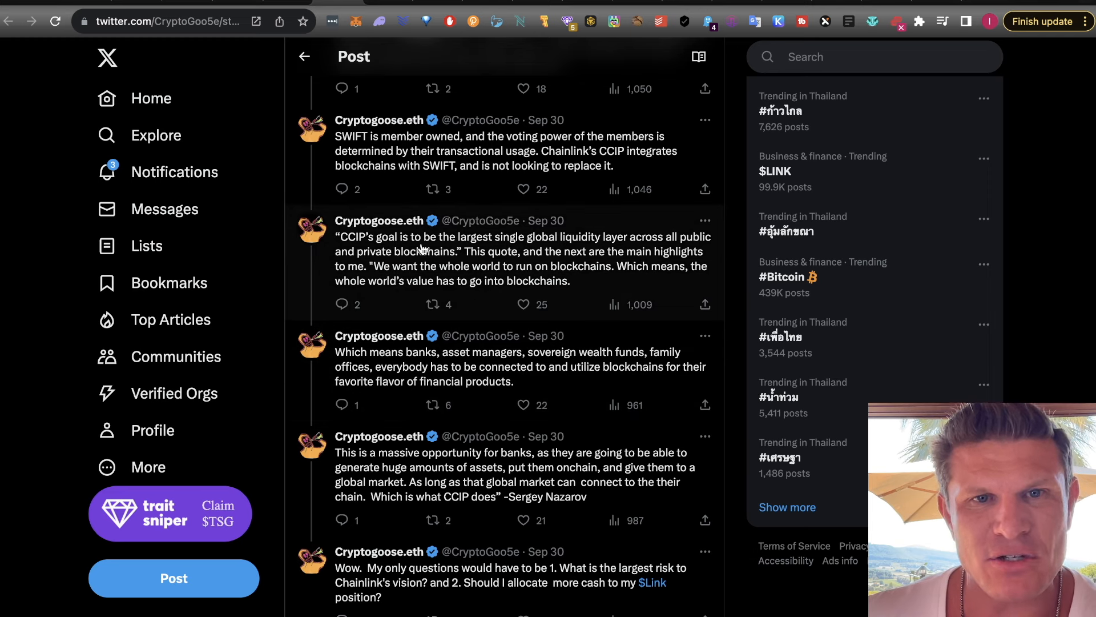
pyautogui.moveTo(579, 258)
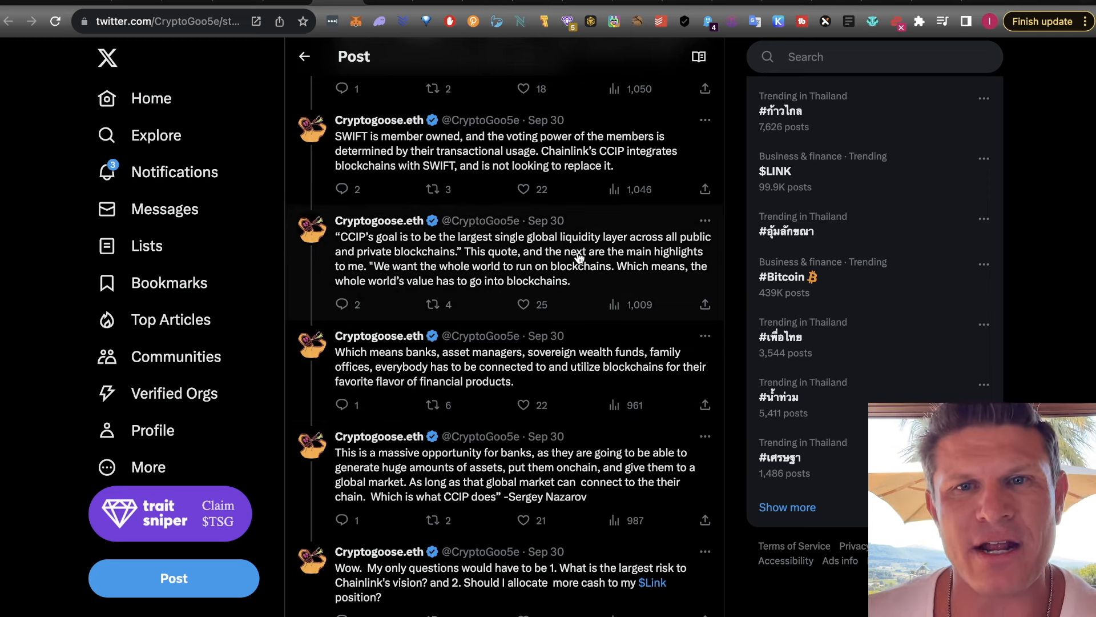
pyautogui.moveTo(531, 276)
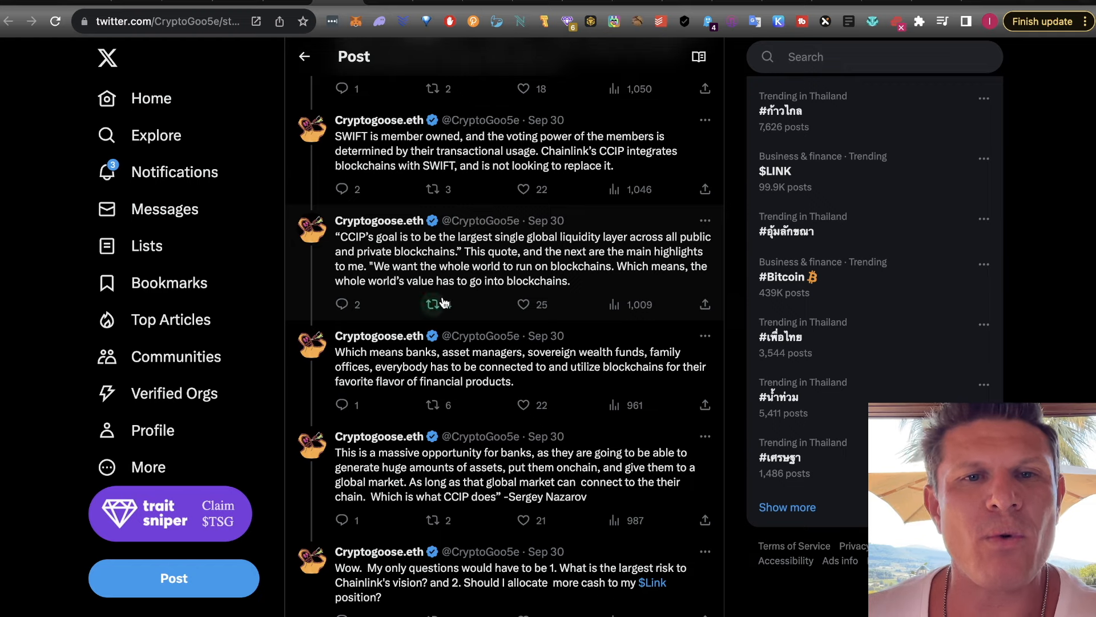
pyautogui.click(433, 304)
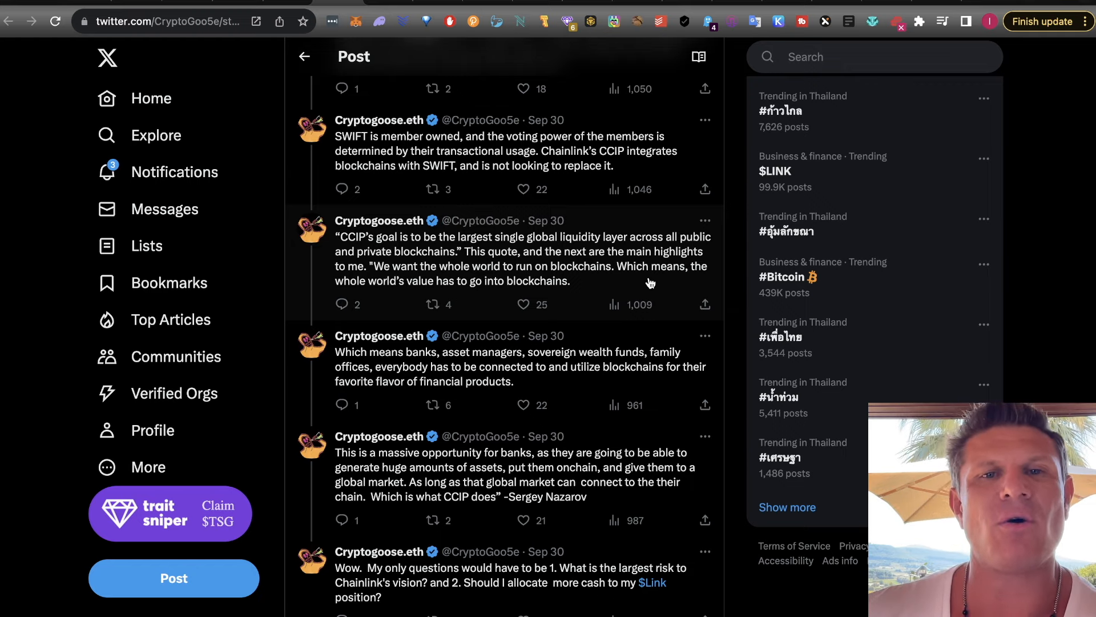
pyautogui.moveTo(635, 290)
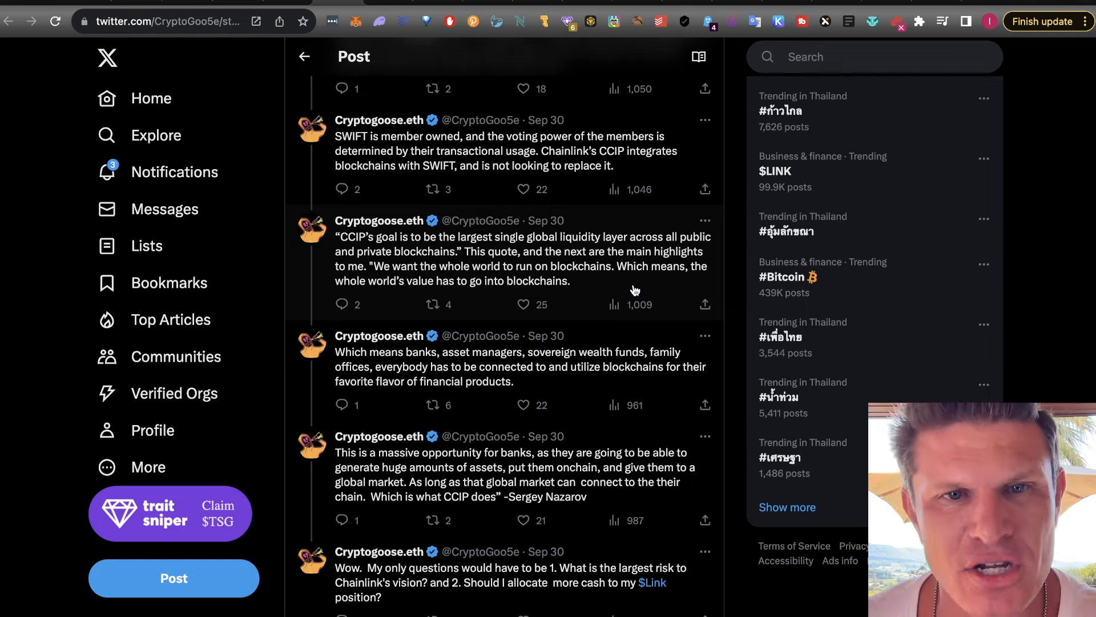
pyautogui.scroll(-3)
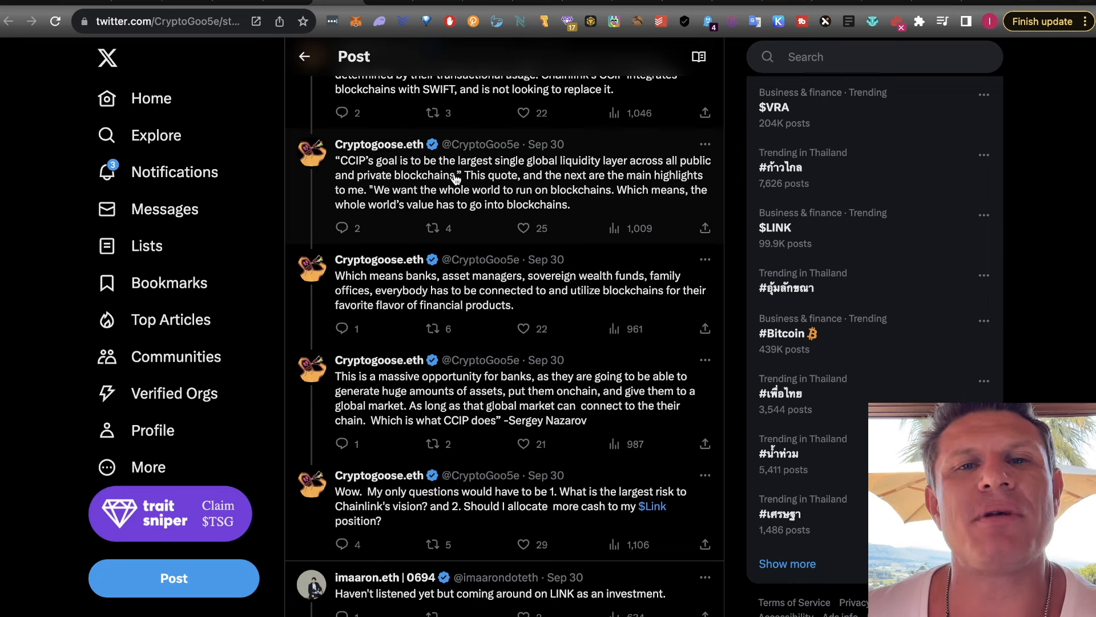
pyautogui.moveTo(664, 173)
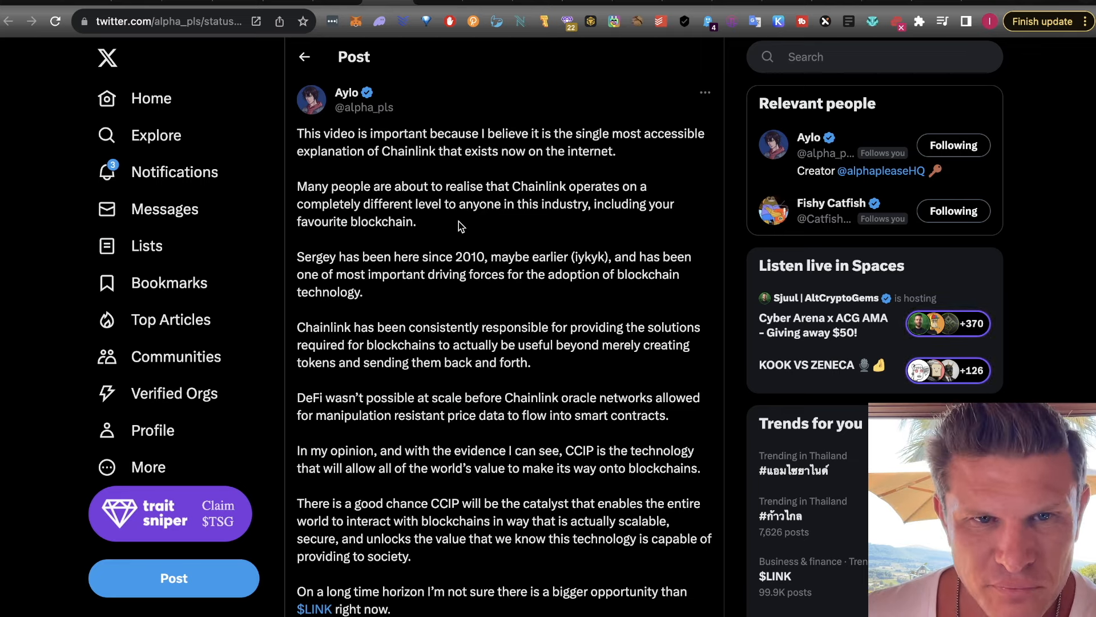
# Scroll the DTCC Chainlink ecosystem page about its CCIP capital-markets integration
pyautogui.scroll(-3)
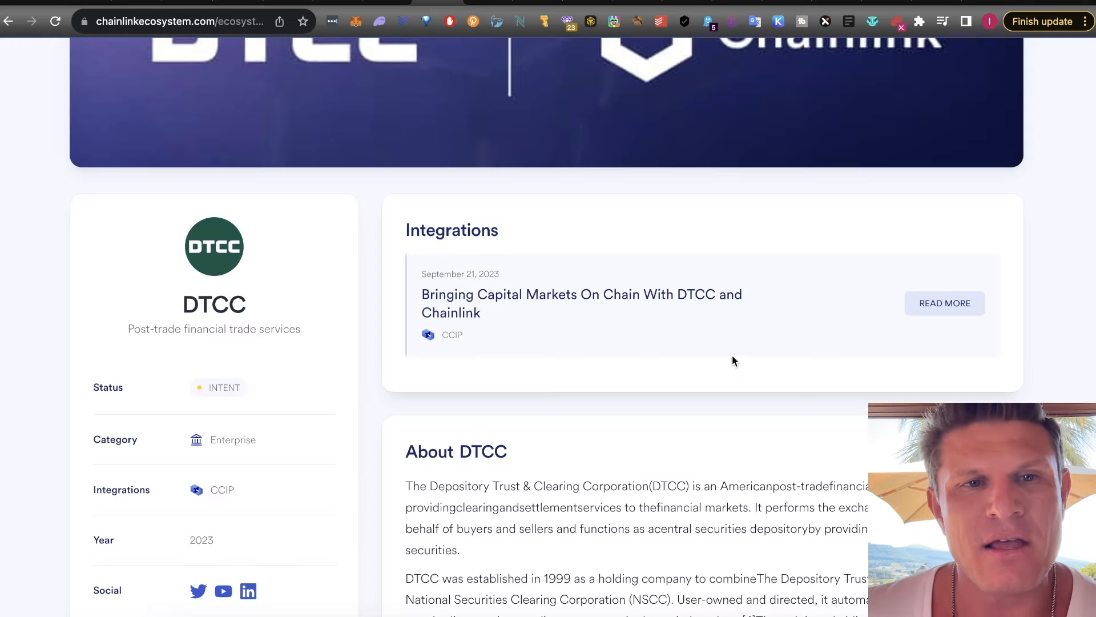
pyautogui.moveTo(702, 350)
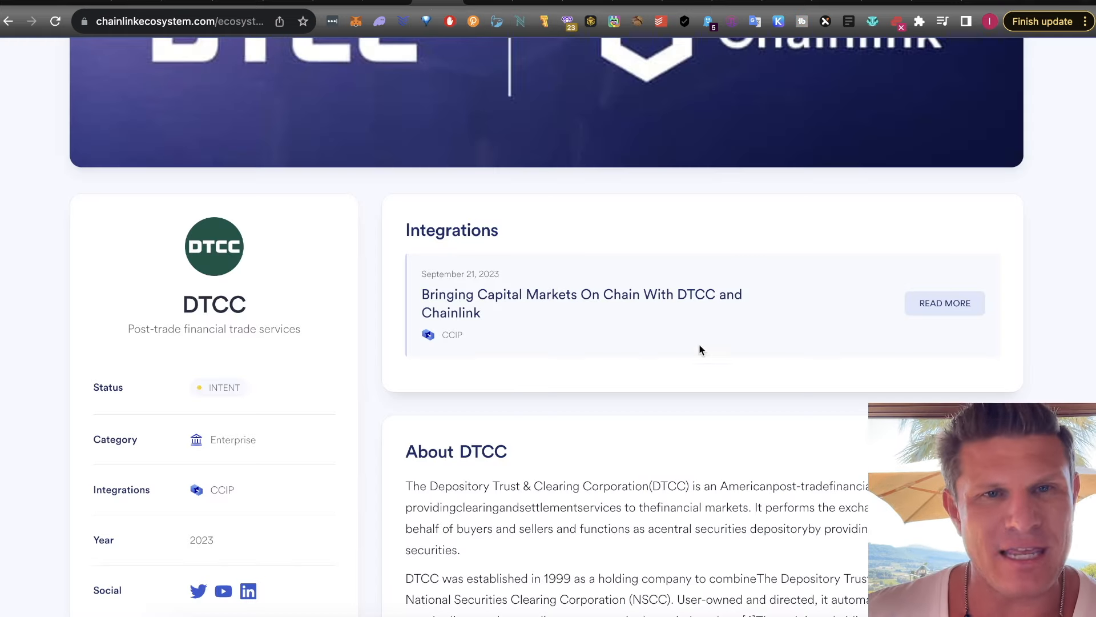
# Scroll the DTCC page to its Intent status, Enterprise category and CCIP details
pyautogui.scroll(-3)
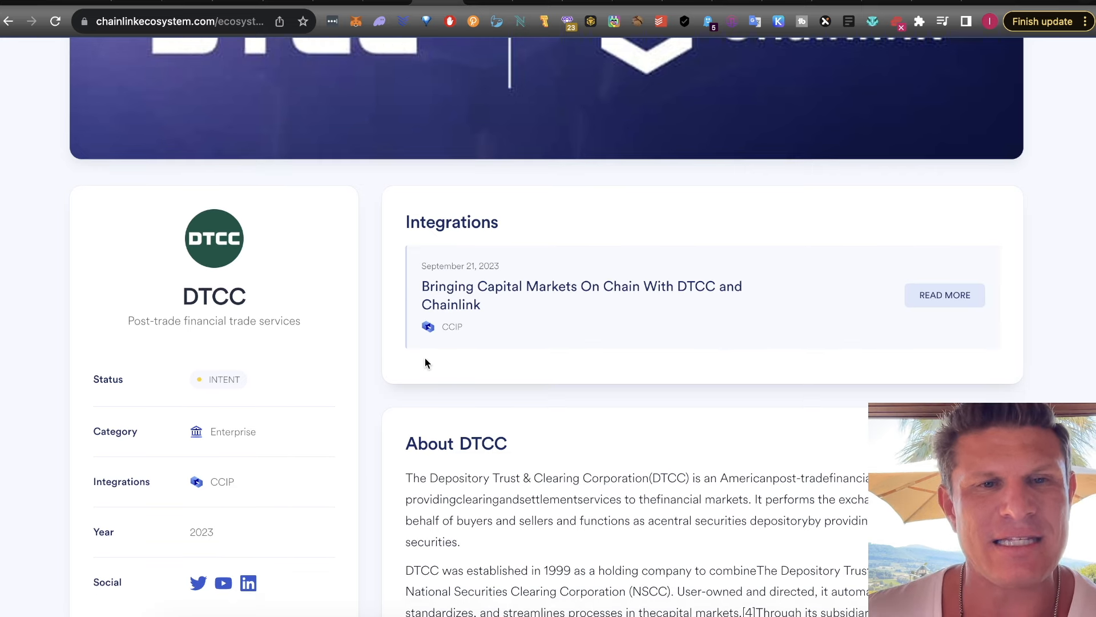
pyautogui.moveTo(630, 219)
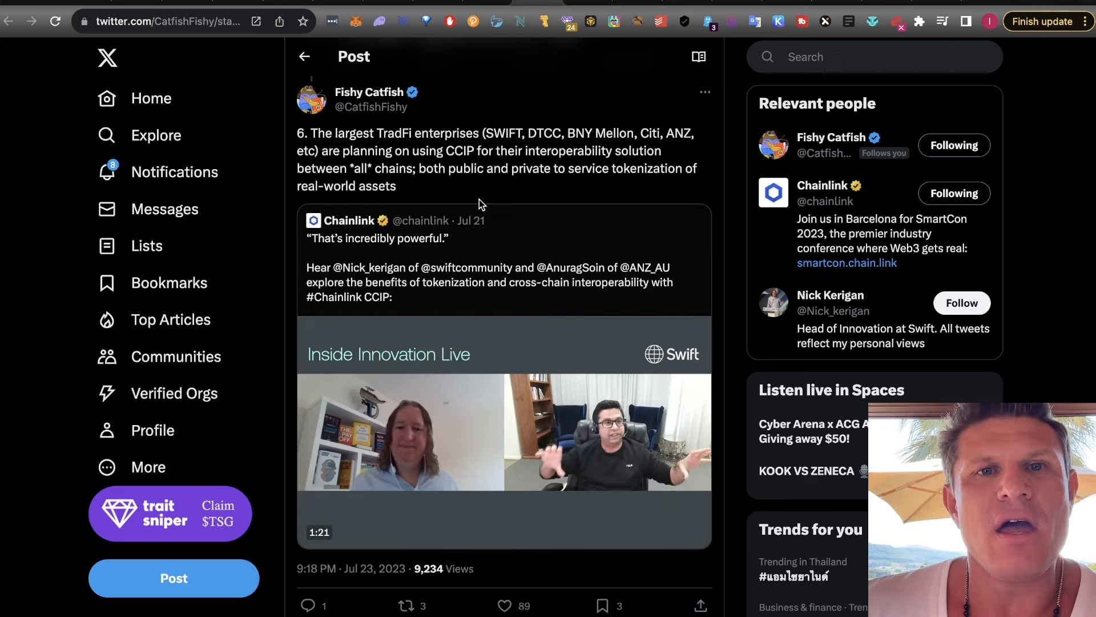
# Open Fishy Catfish's post naming SWIFT, DTCC, BNY Mellon, Citi and ANZ as CCIP users
pyautogui.click(504, 432)
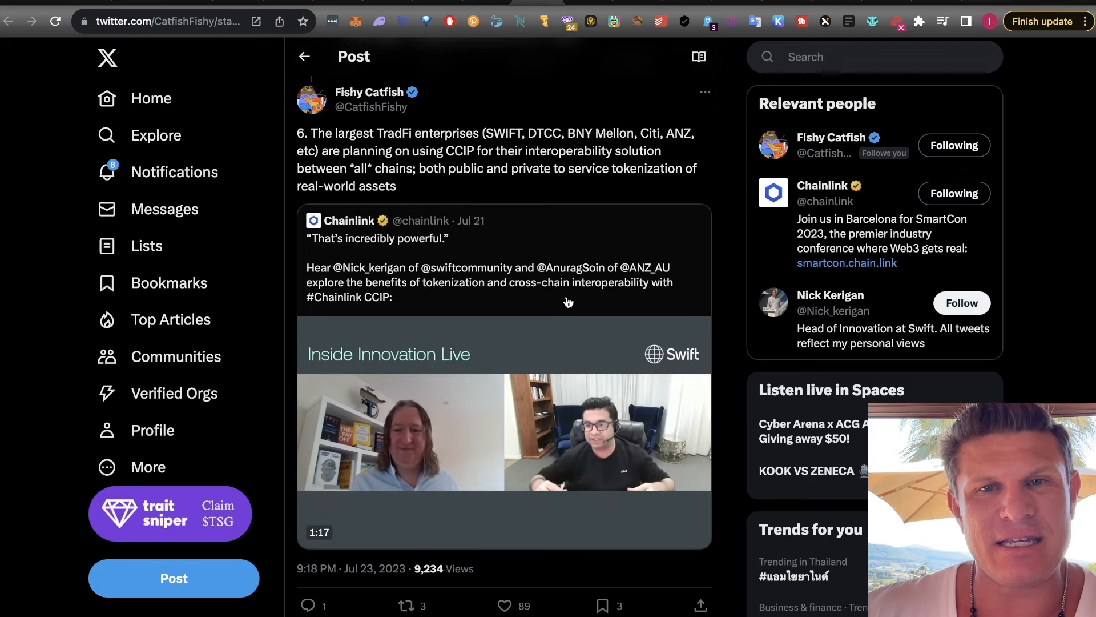
pyautogui.click(504, 432)
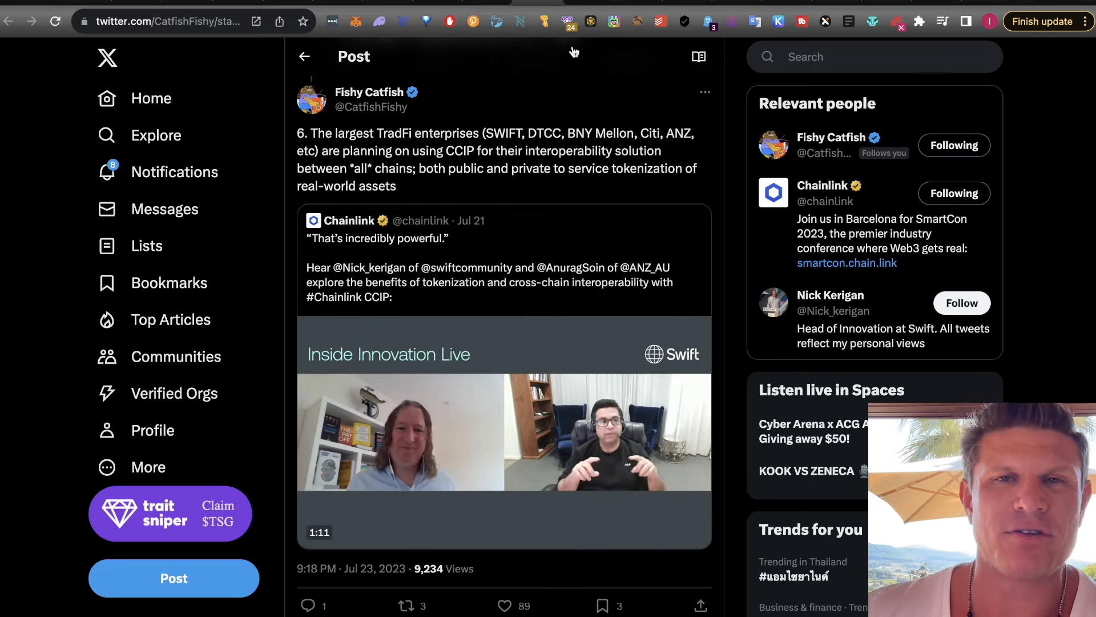
pyautogui.moveTo(566, 21)
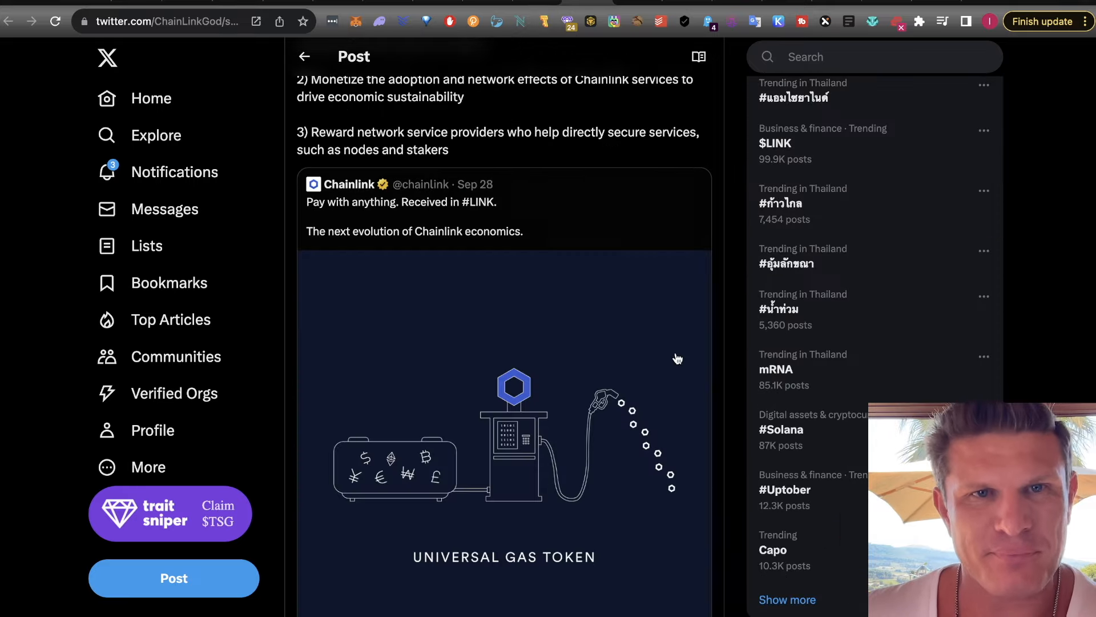
pyautogui.scroll(3)
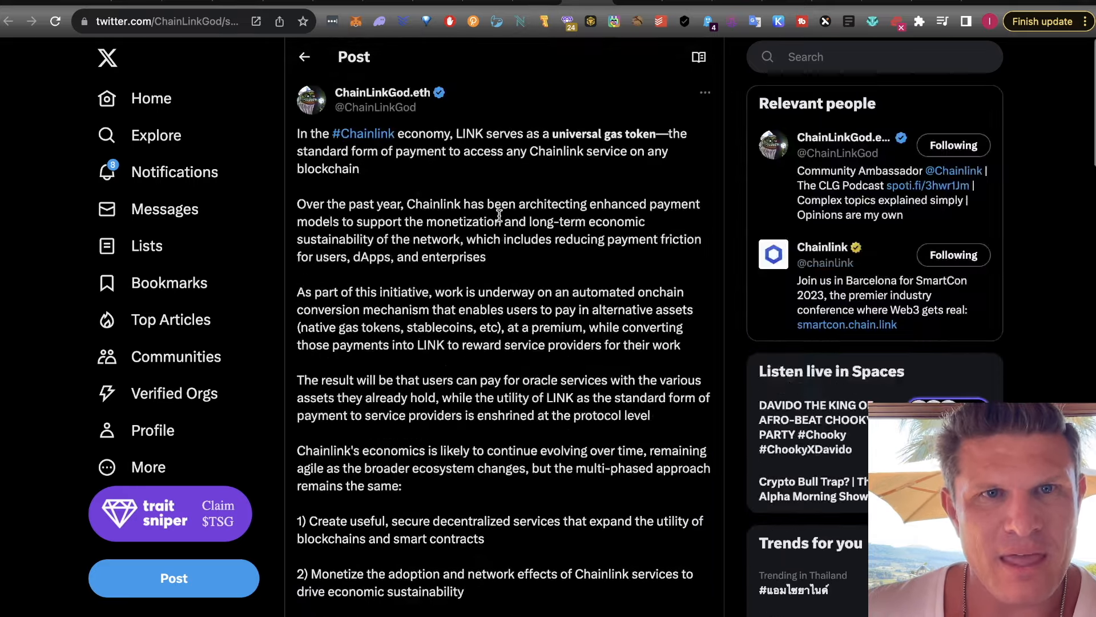
pyautogui.moveTo(500, 177)
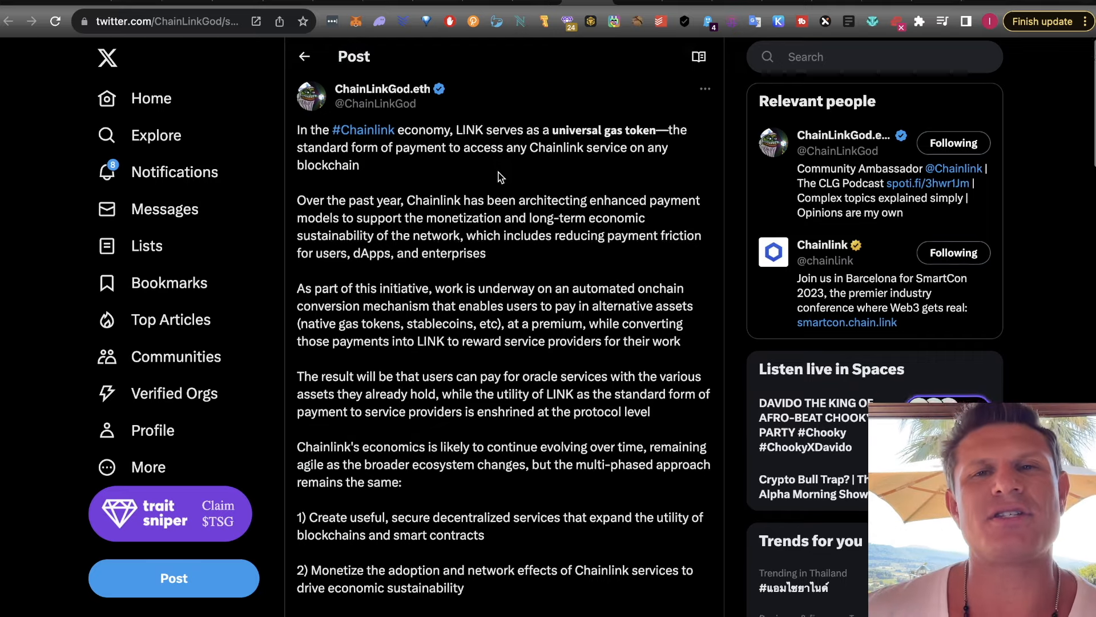
pyautogui.scroll(-3)
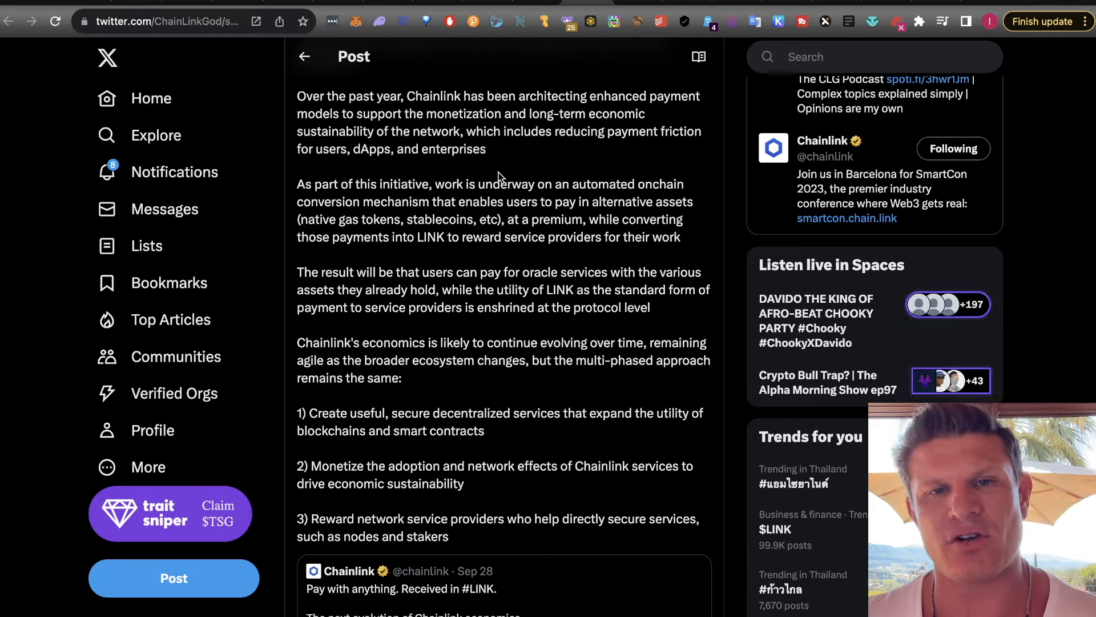
pyautogui.scroll(-3)
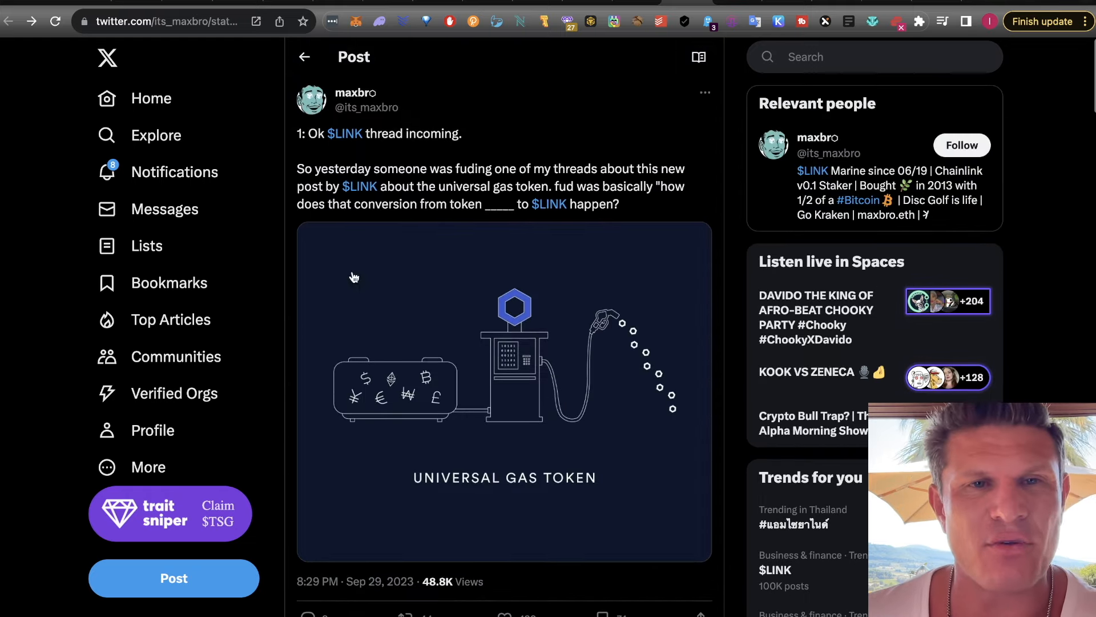
pyautogui.moveTo(333, 116)
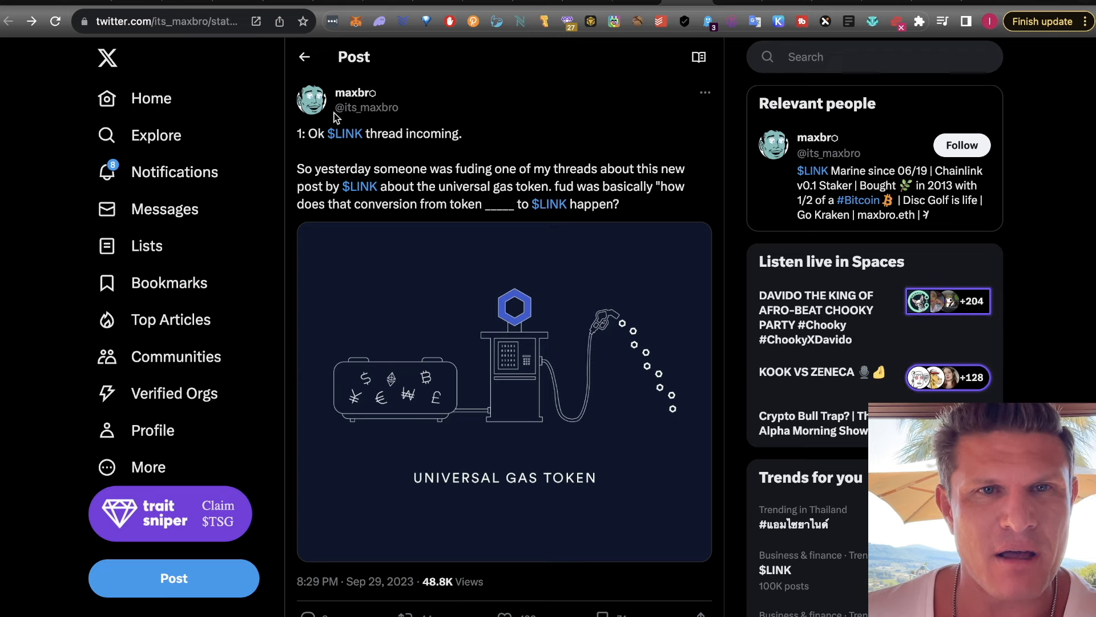
pyautogui.moveTo(420, 173)
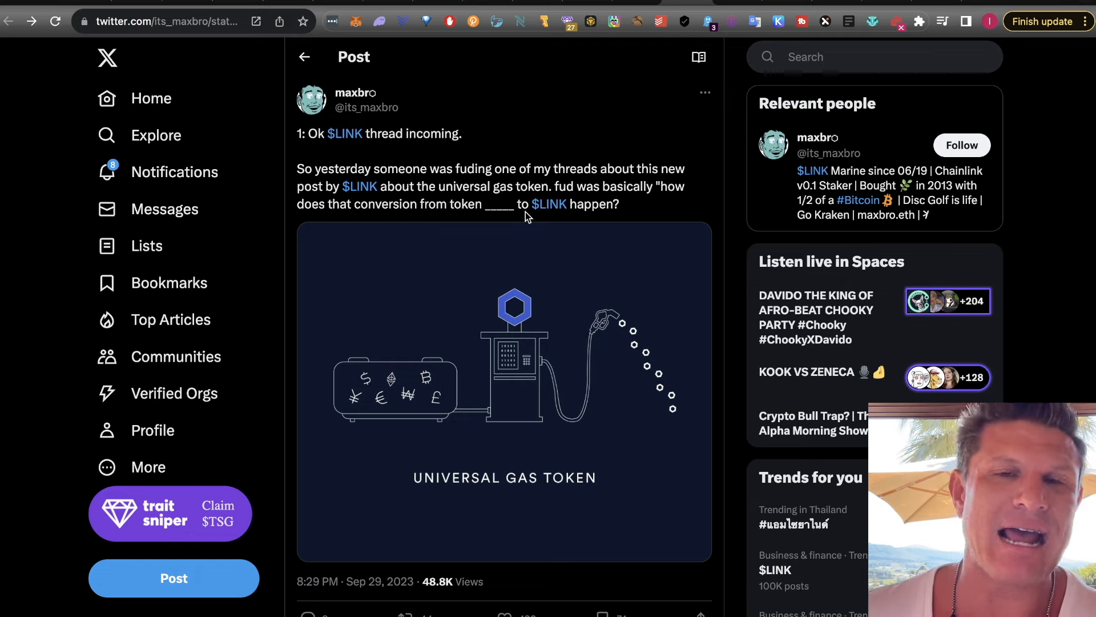
pyautogui.scroll(-3)
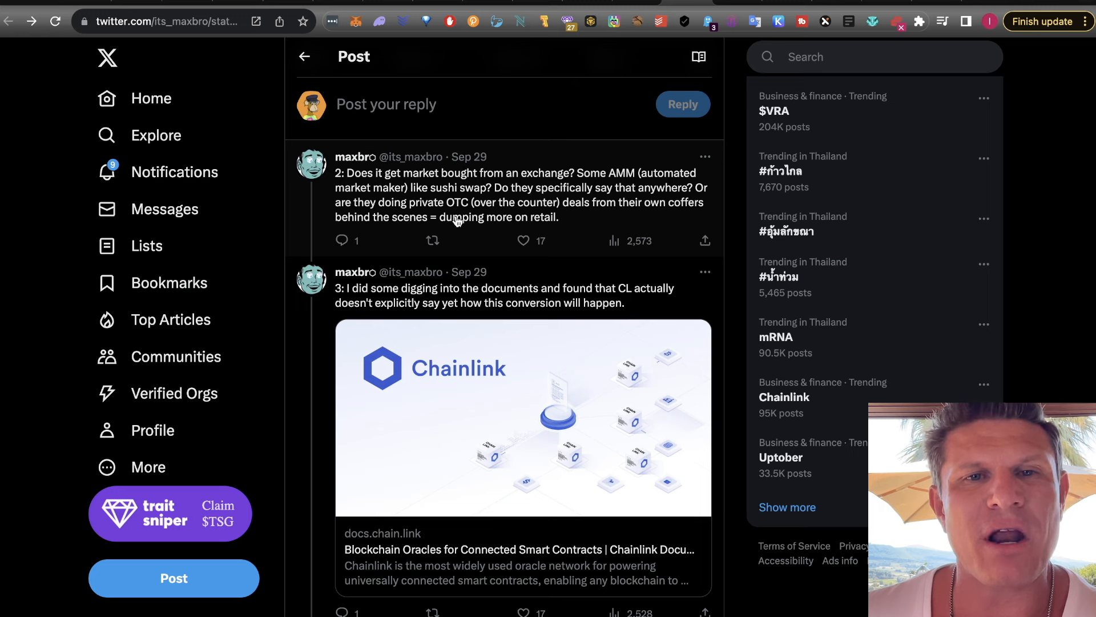
pyautogui.moveTo(626, 222)
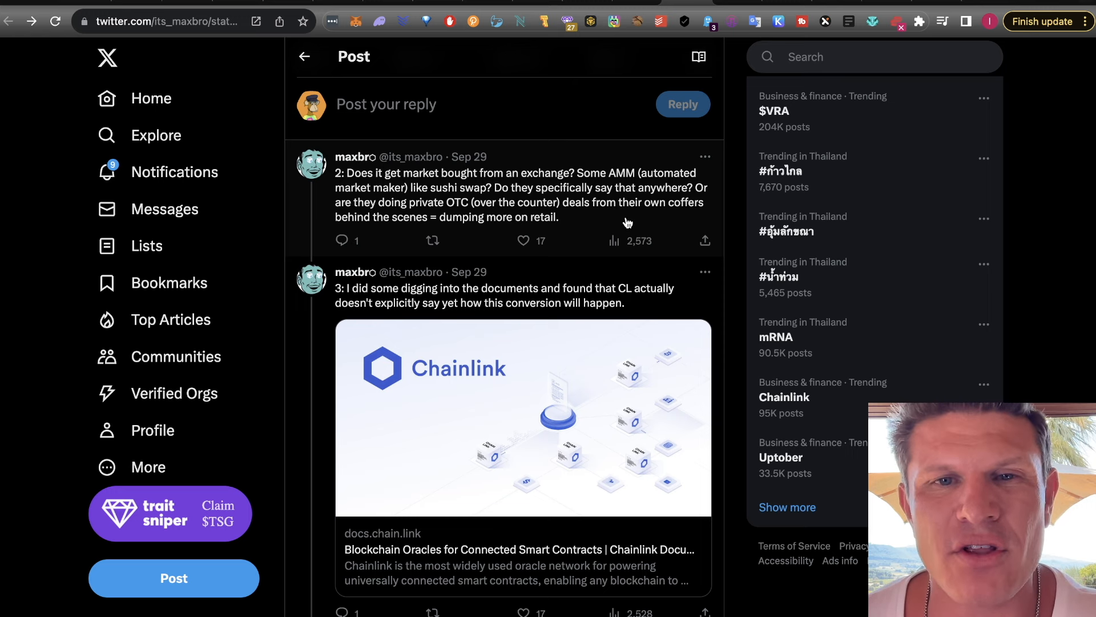
pyautogui.moveTo(509, 244)
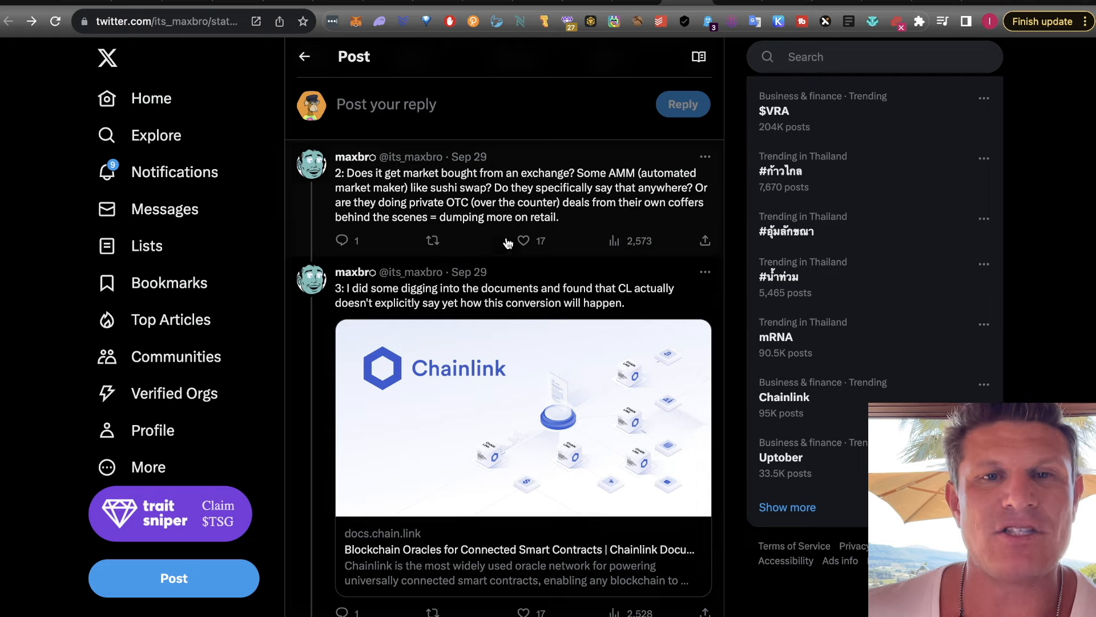
pyautogui.scroll(-3)
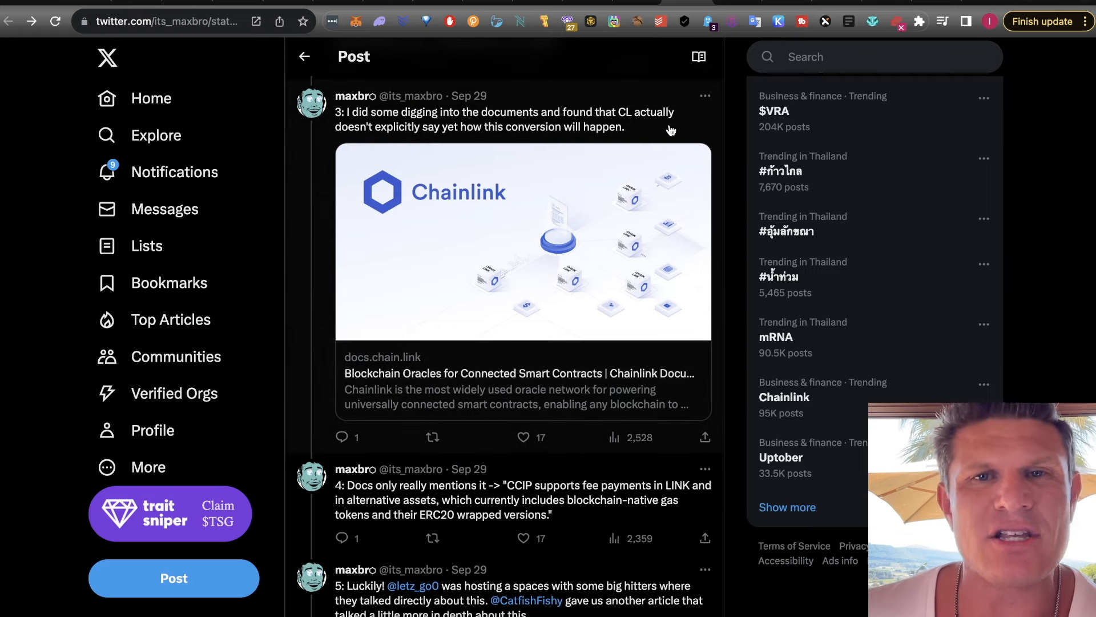
pyautogui.moveTo(414, 142)
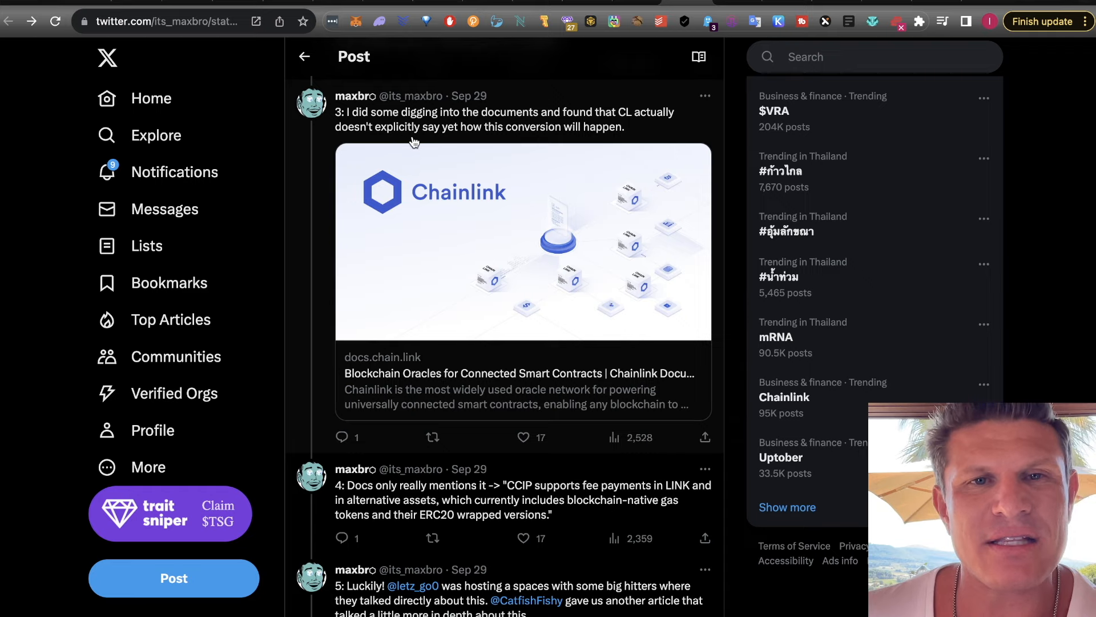
pyautogui.scroll(-3)
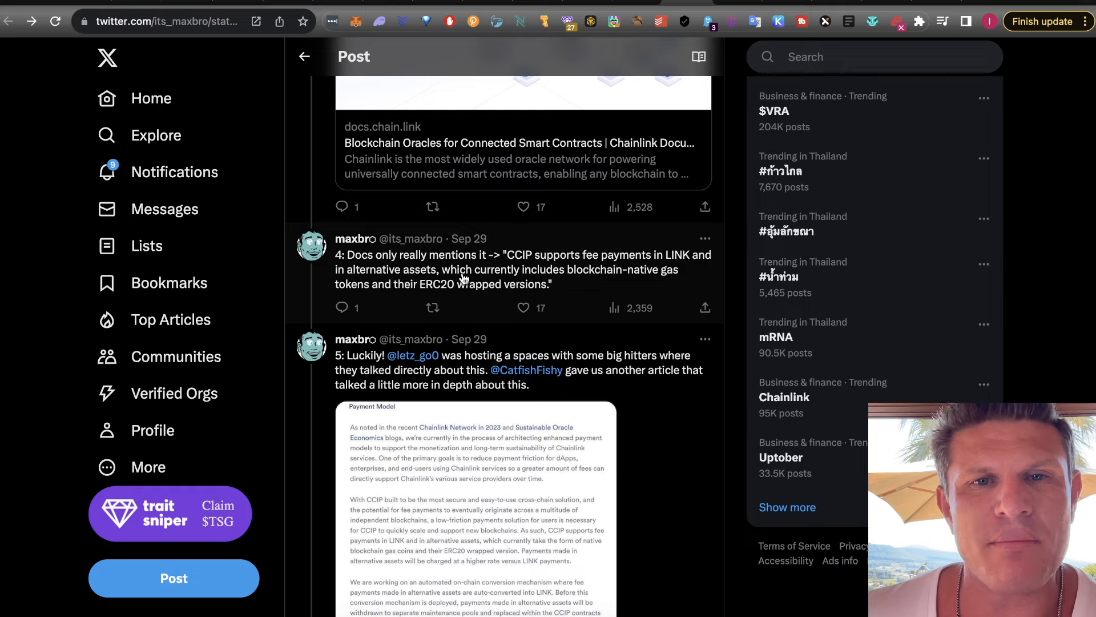
pyautogui.scroll(-3)
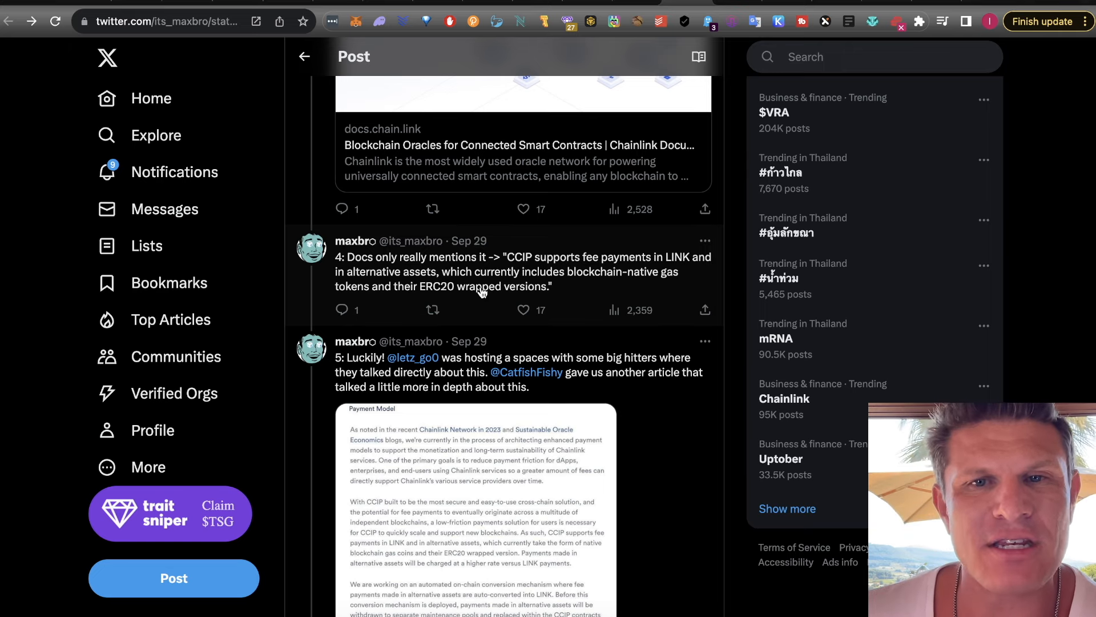
pyautogui.moveTo(432, 309)
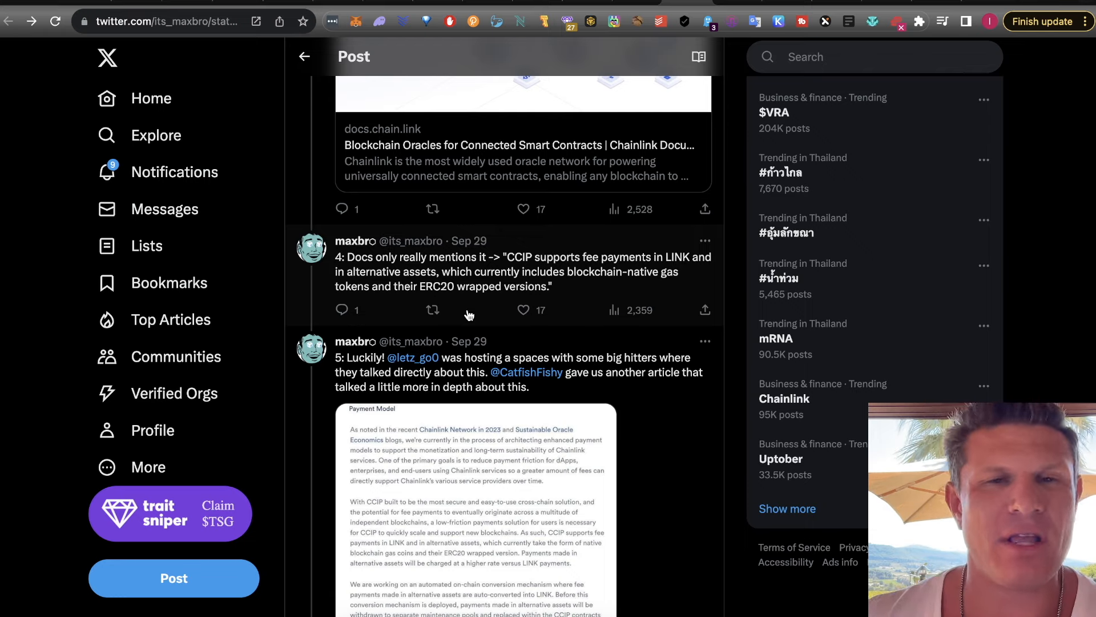
pyautogui.scroll(-3)
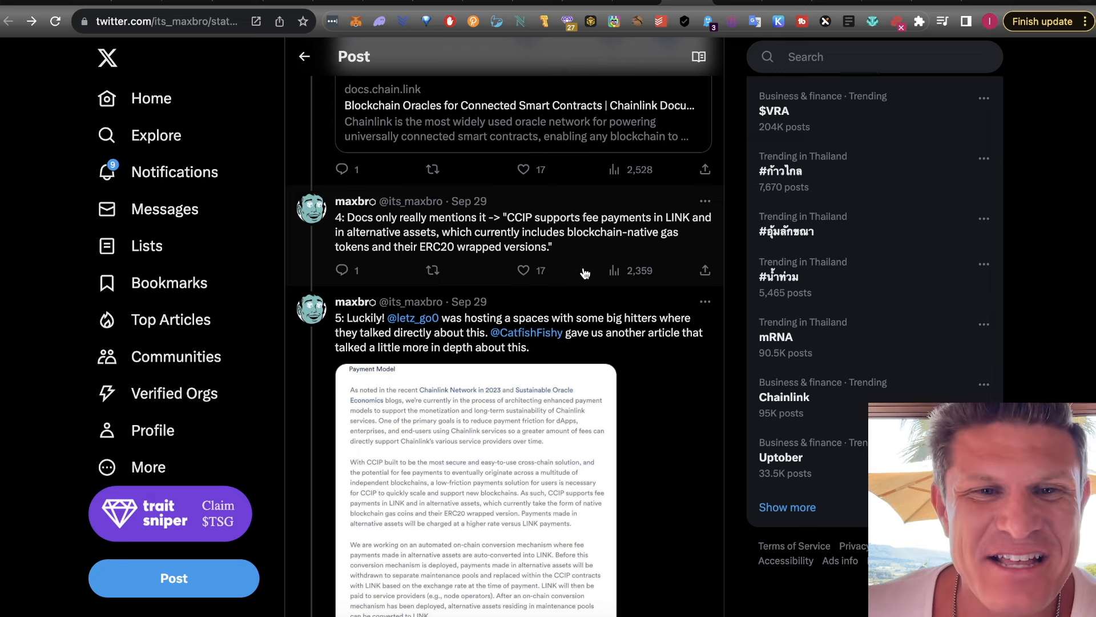
pyautogui.moveTo(671, 380)
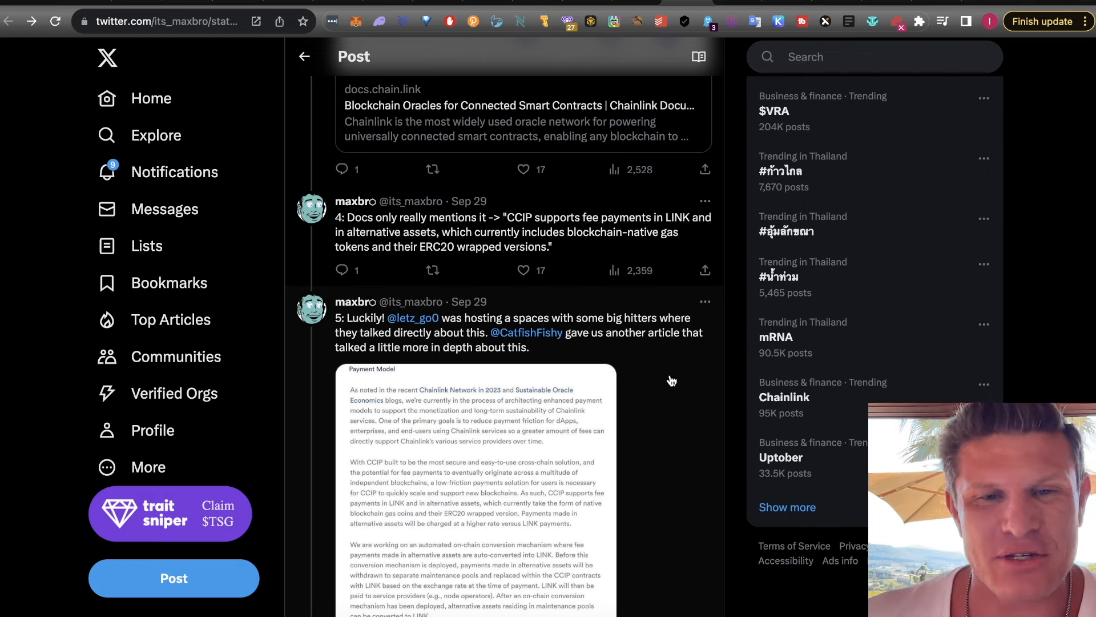
# View the Payment Model image full size, close it, and keep reading the maxbro thread
pyautogui.scroll(-3)
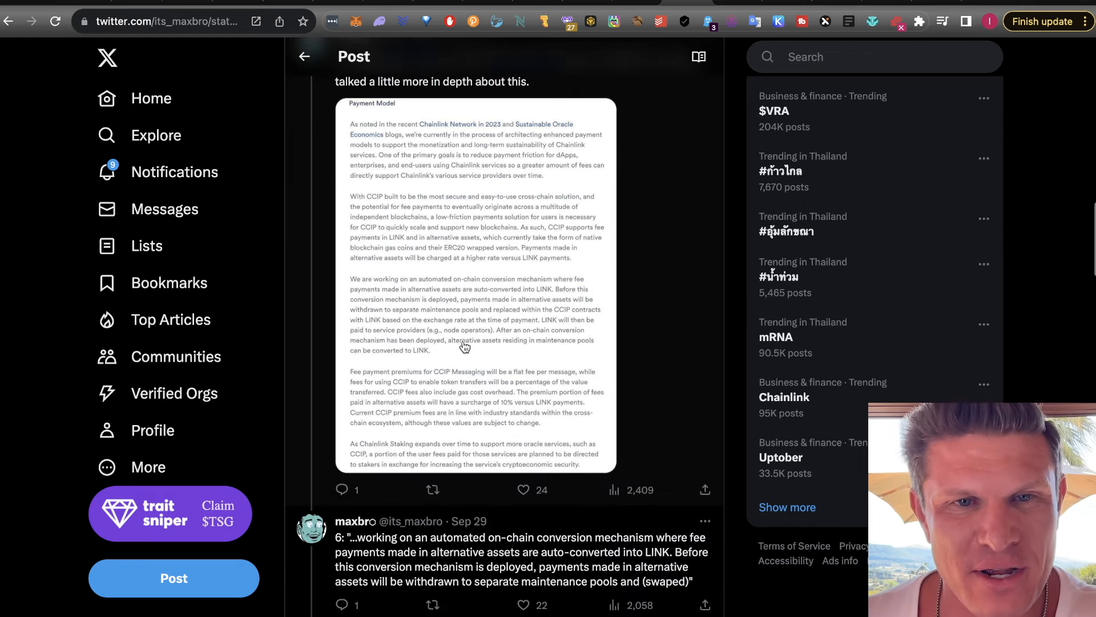
pyautogui.click(475, 286)
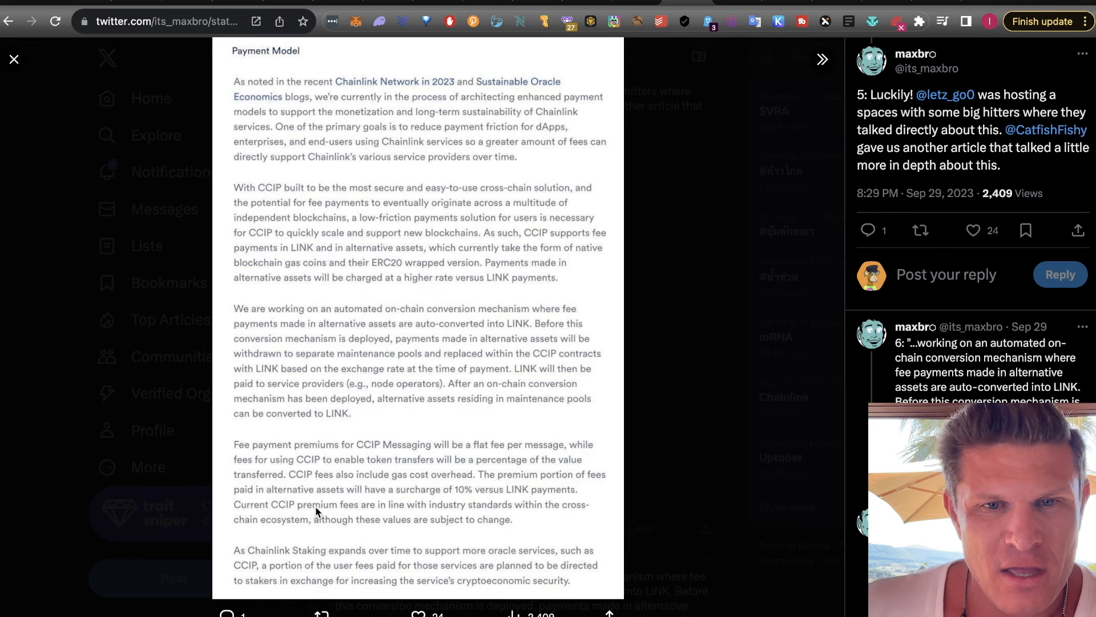
pyautogui.moveTo(380, 511)
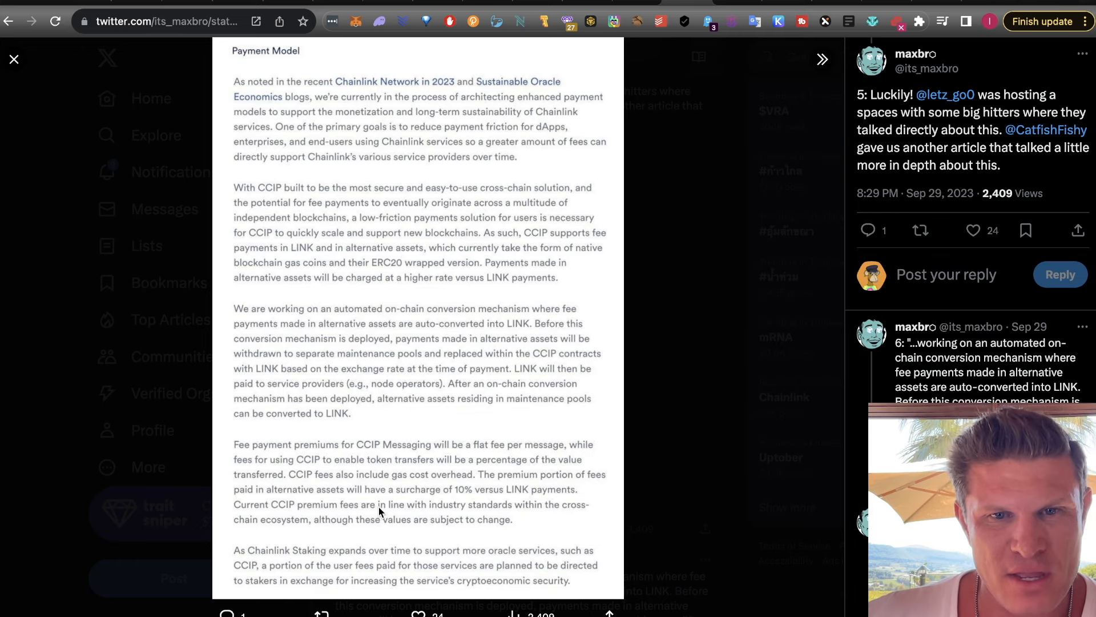
pyautogui.click(13, 59)
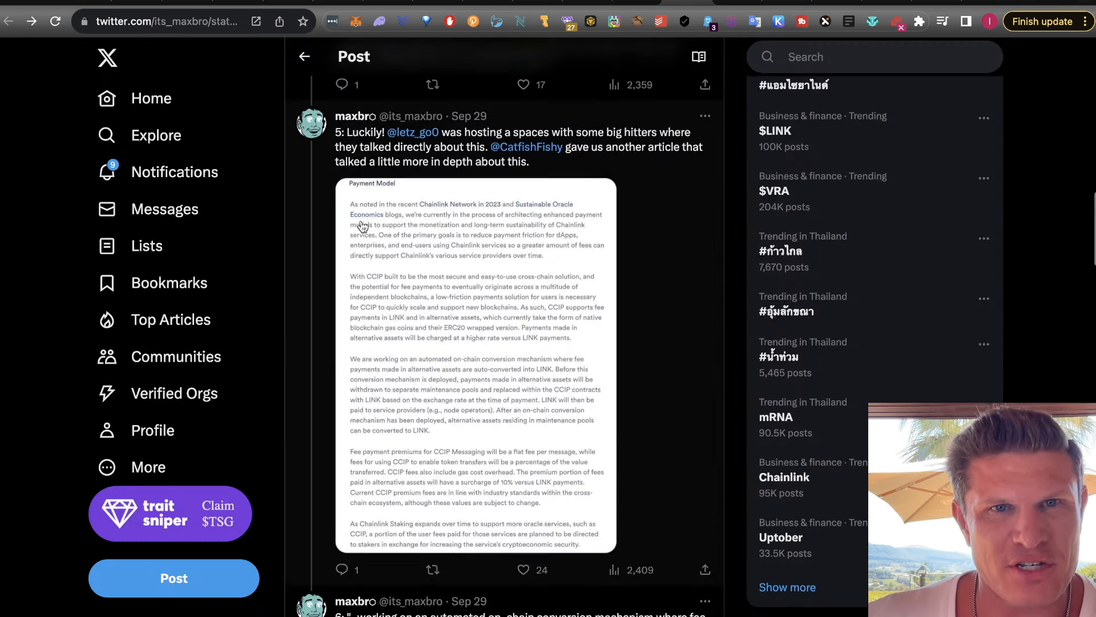
pyautogui.scroll(-3)
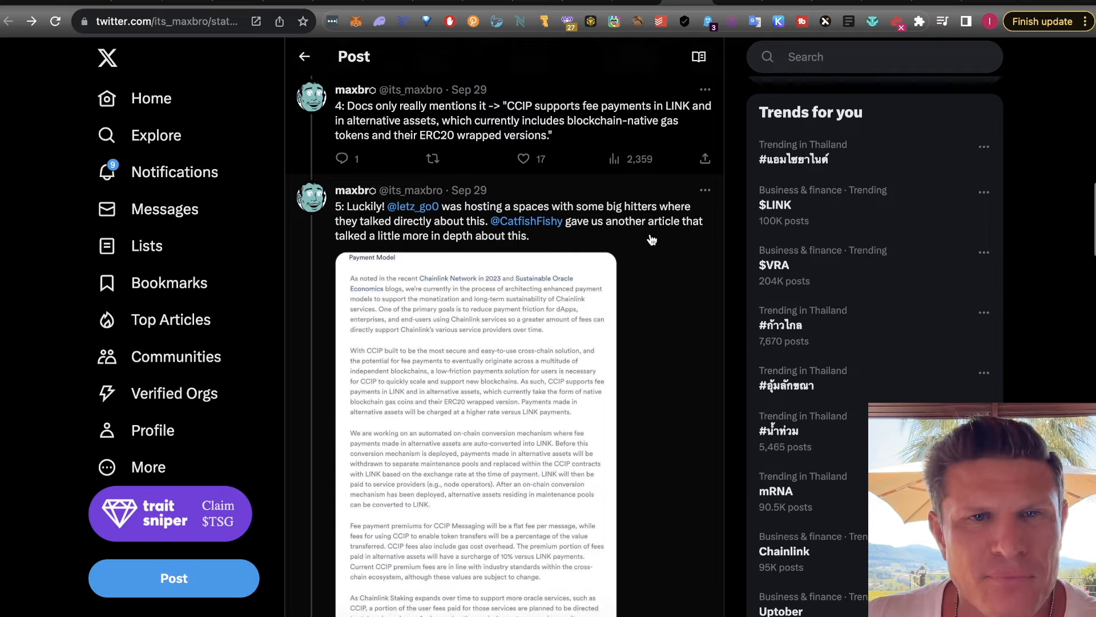
pyautogui.scroll(-3)
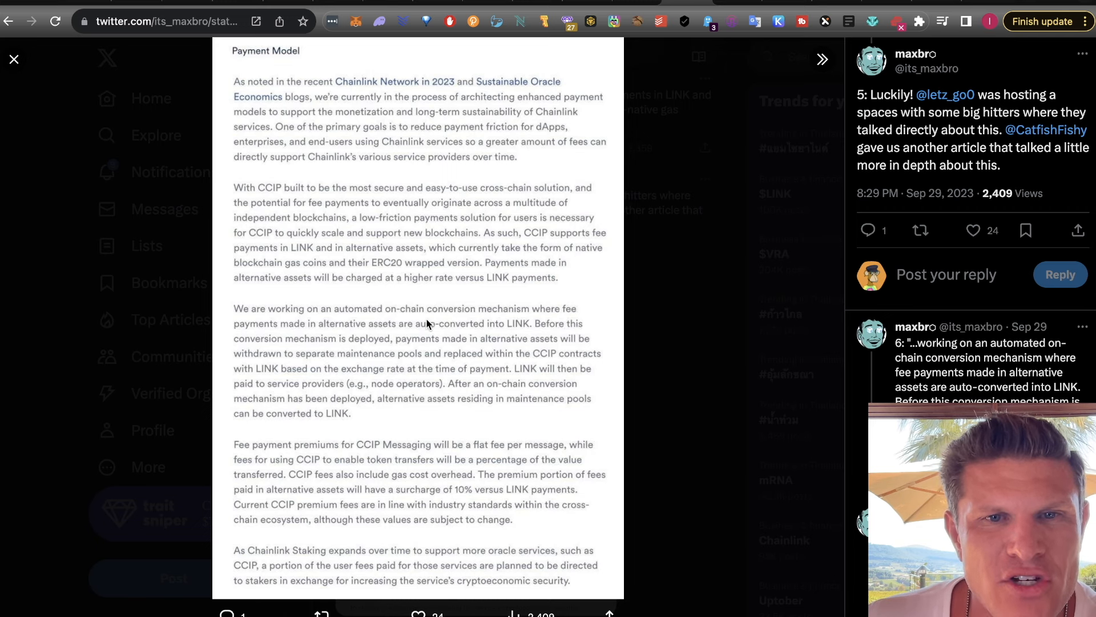
pyautogui.moveTo(316, 343)
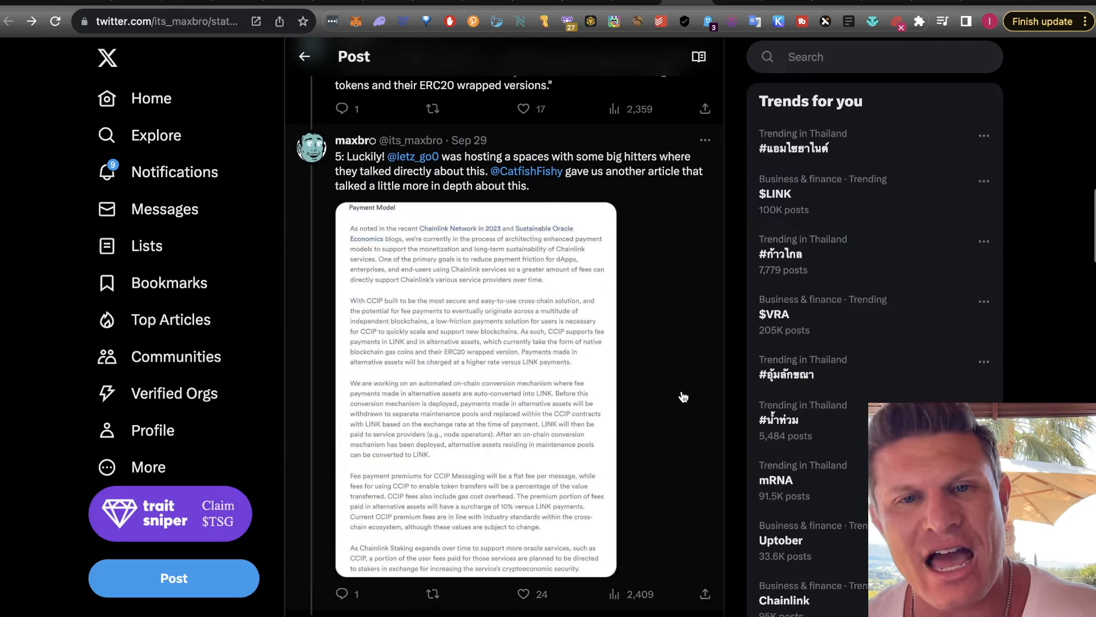
# Scroll through posts 6 and 7 of the thread
pyautogui.scroll(-3)
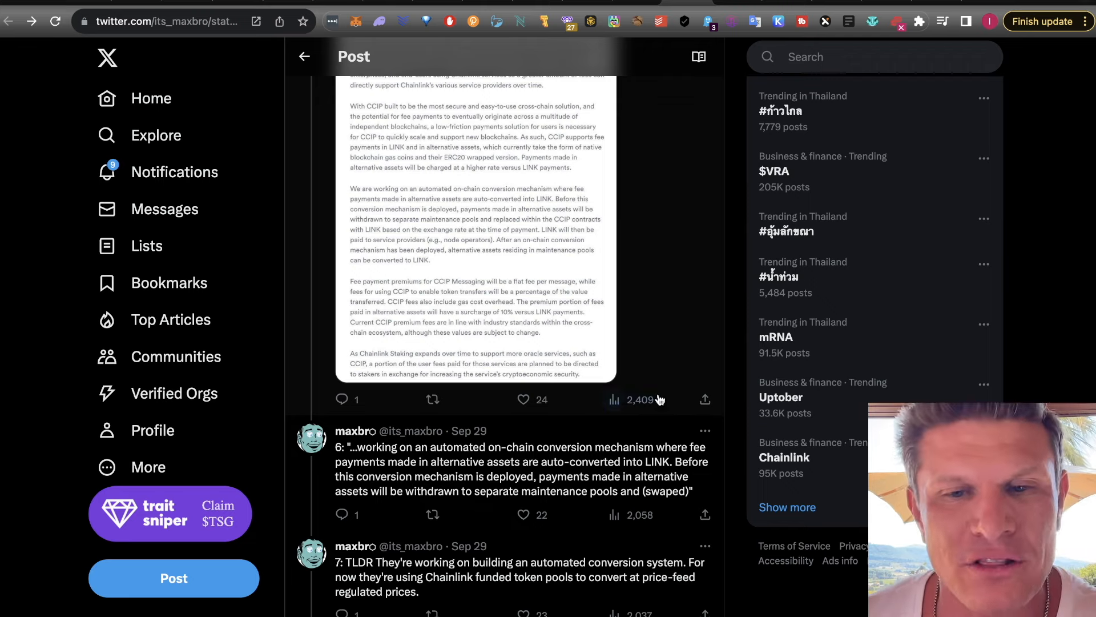
pyautogui.scroll(-3)
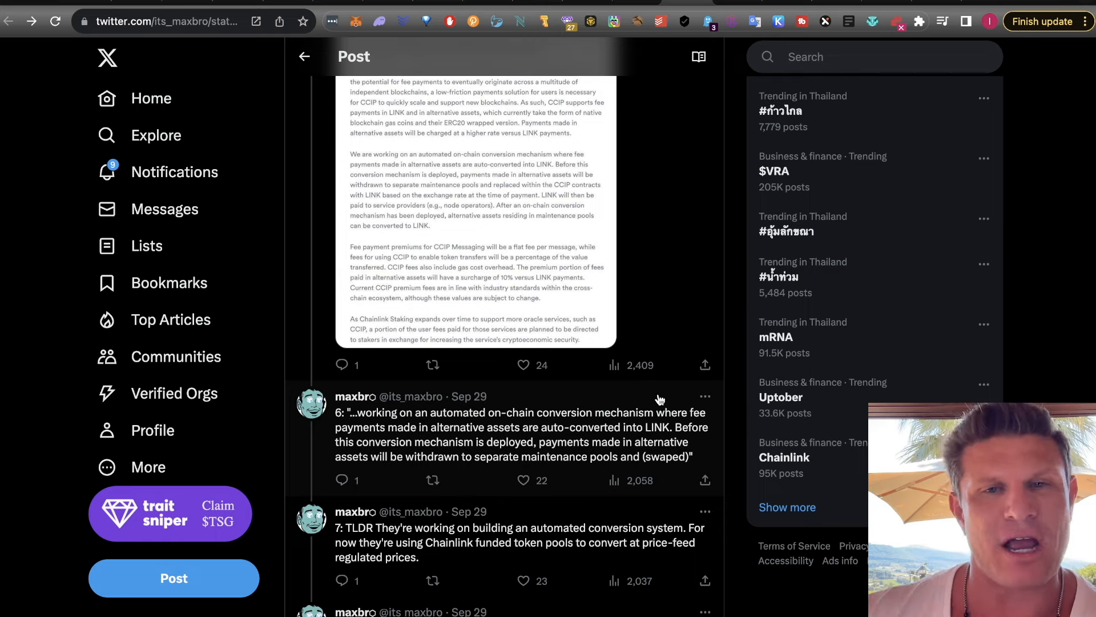
pyautogui.scroll(-3)
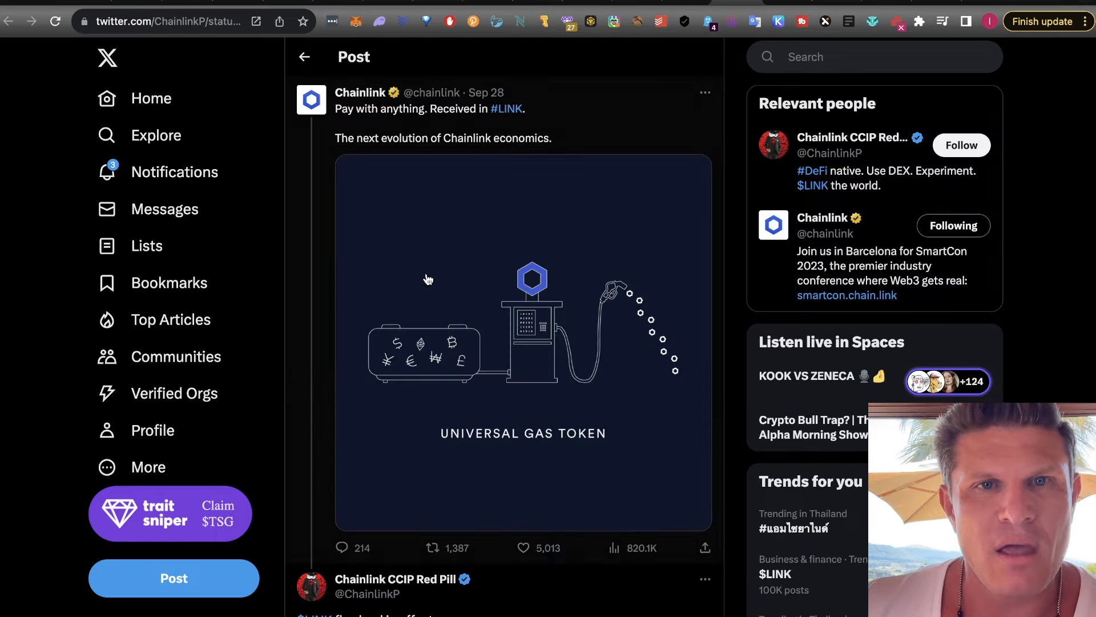
# Scroll to the '$LINK flywheel in effect.' post and enlarge its diagram
pyautogui.scroll(-3)
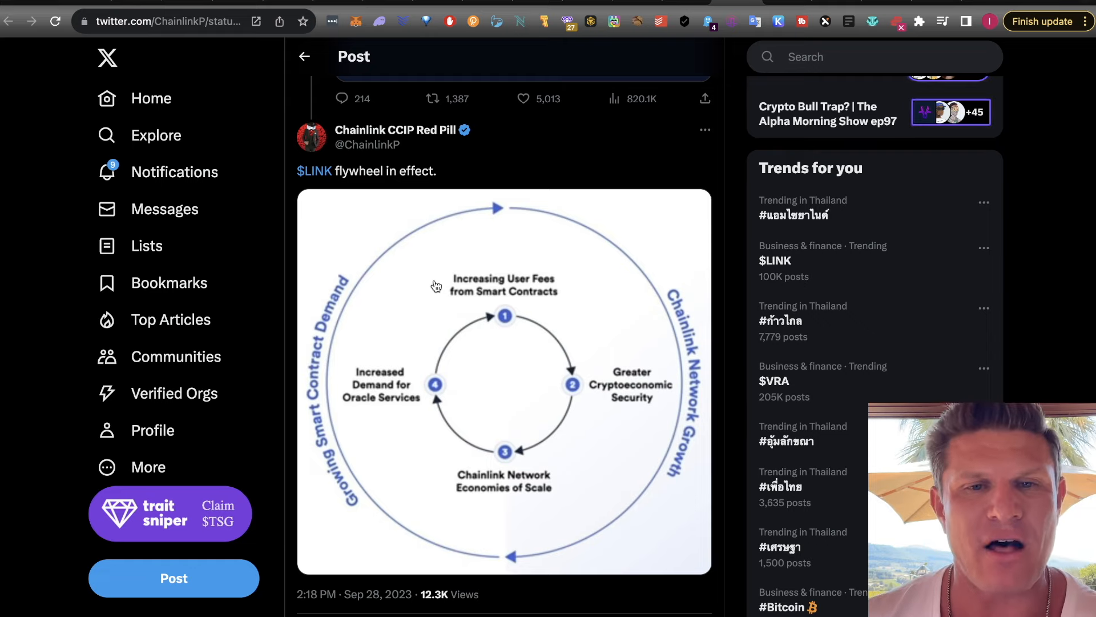
pyautogui.click(504, 381)
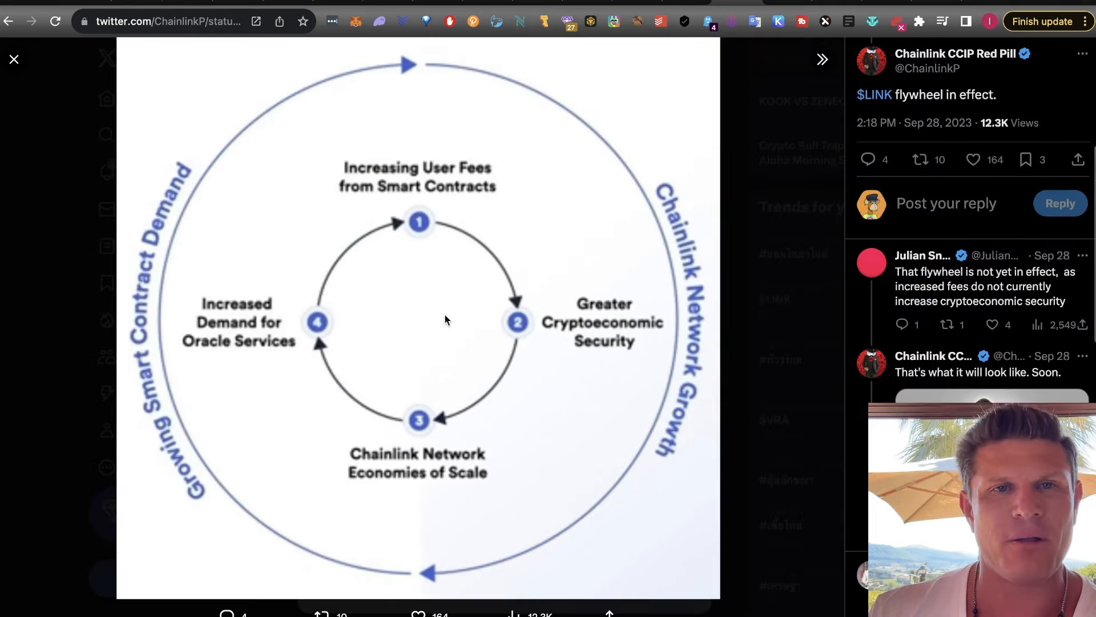
pyautogui.moveTo(384, 206)
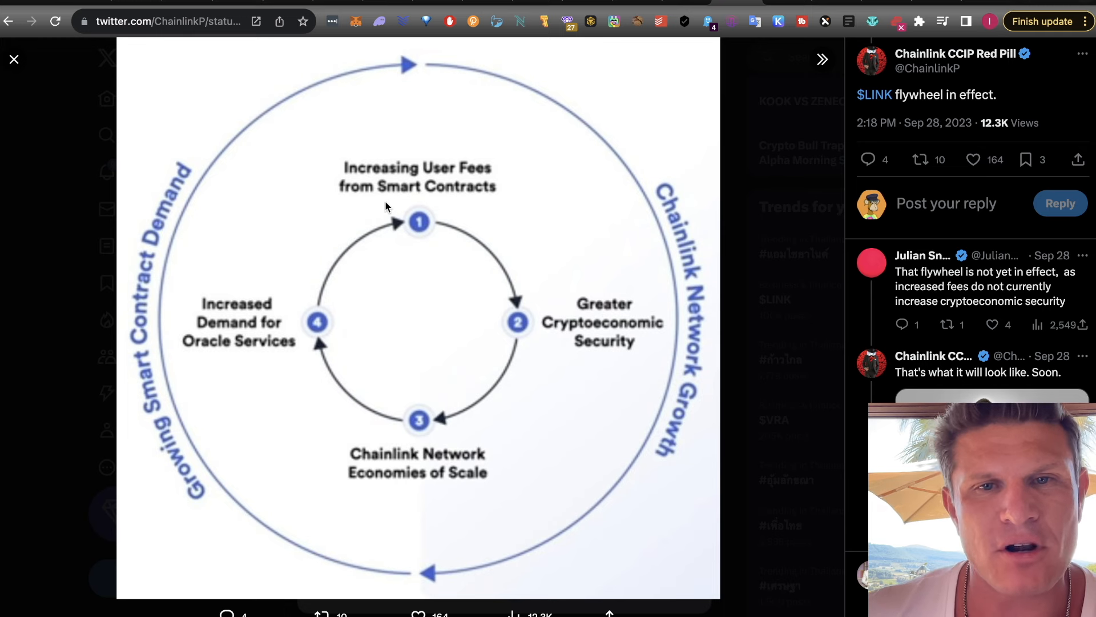
pyautogui.moveTo(603, 352)
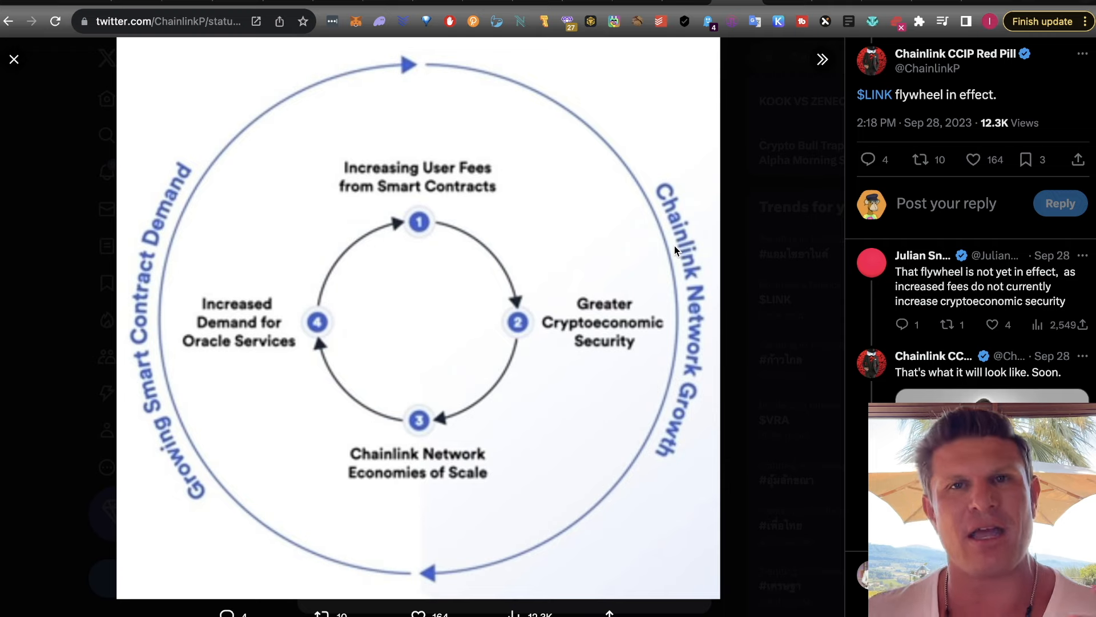
# Close the enlarged flywheel diagram to return to the Chainlink CCIP Red Pill post
pyautogui.click(13, 59)
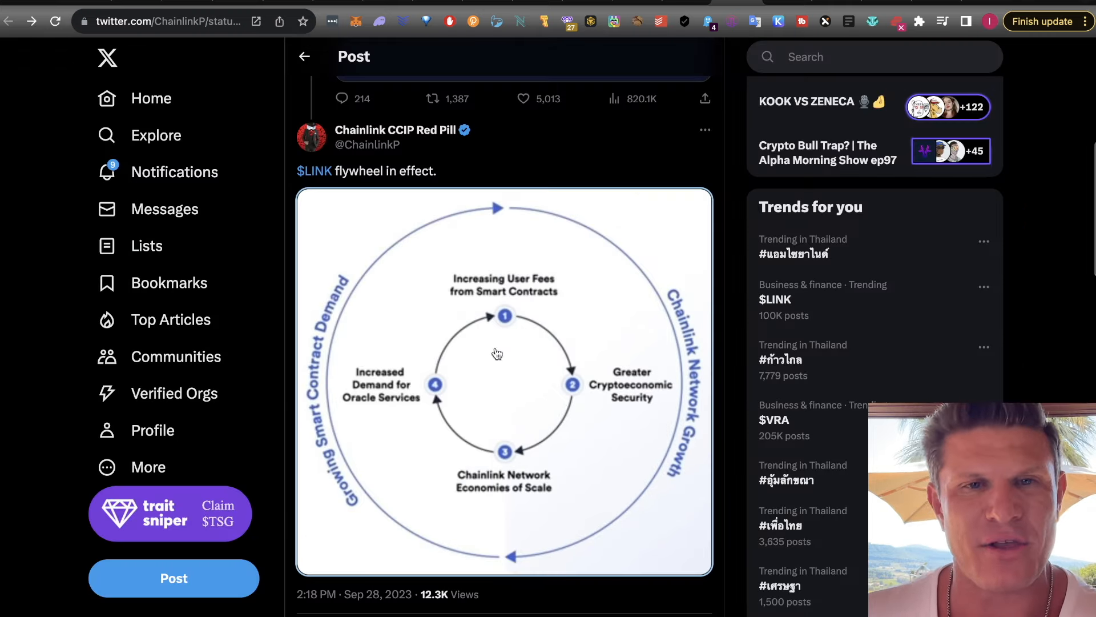
# Scroll down through the flywheel post's replies to Jack's universal gas token meme
pyautogui.scroll(-3)
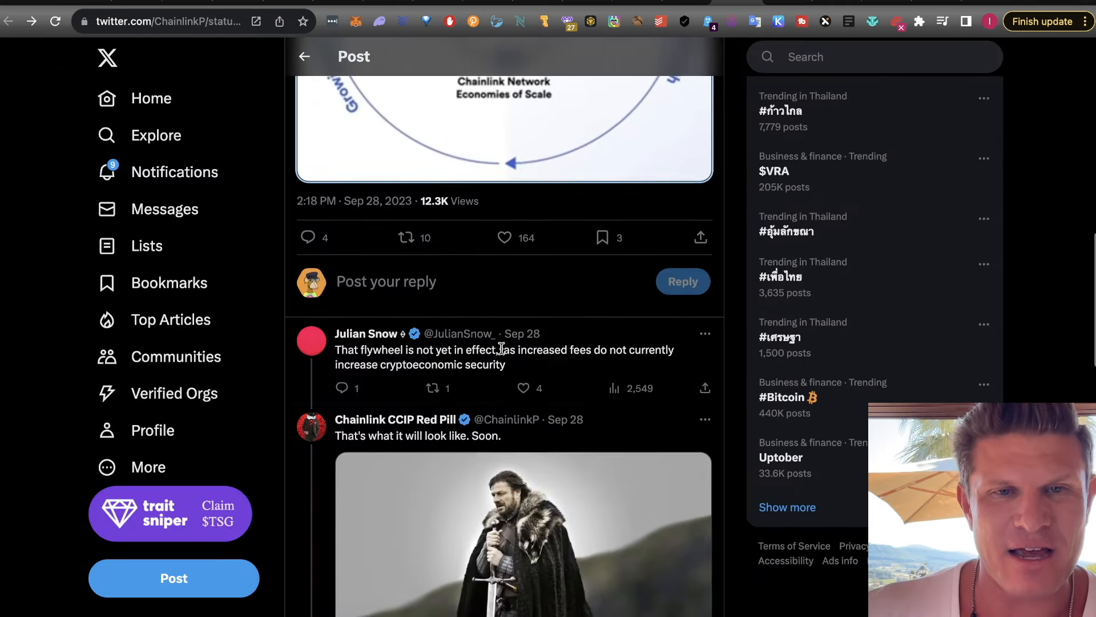
pyautogui.scroll(-3)
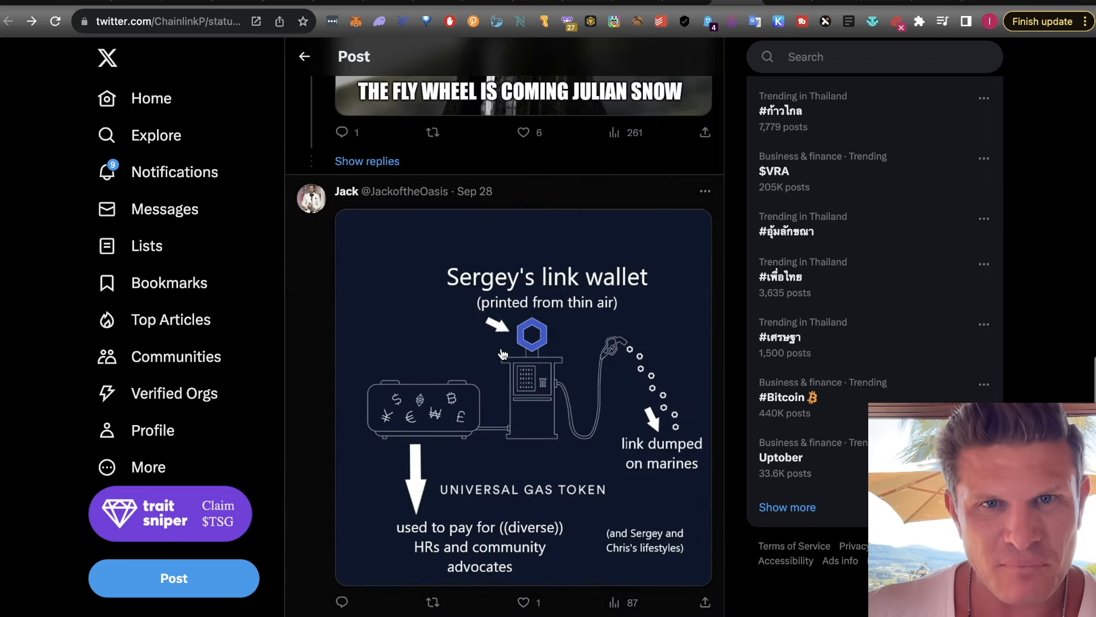
pyautogui.moveTo(430, 217)
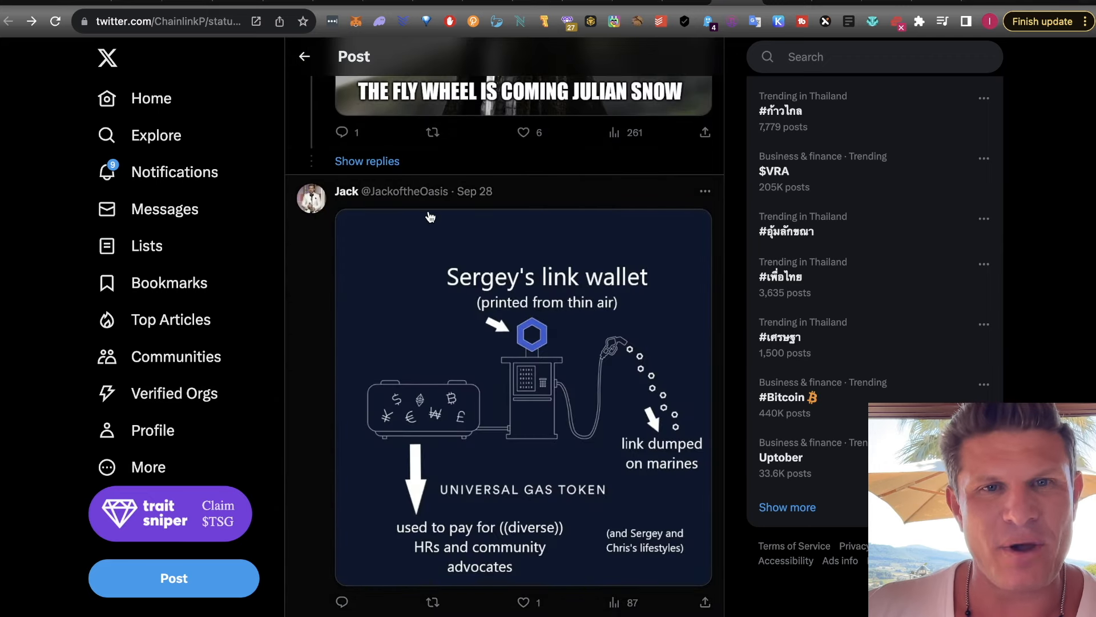
pyautogui.scroll(-3)
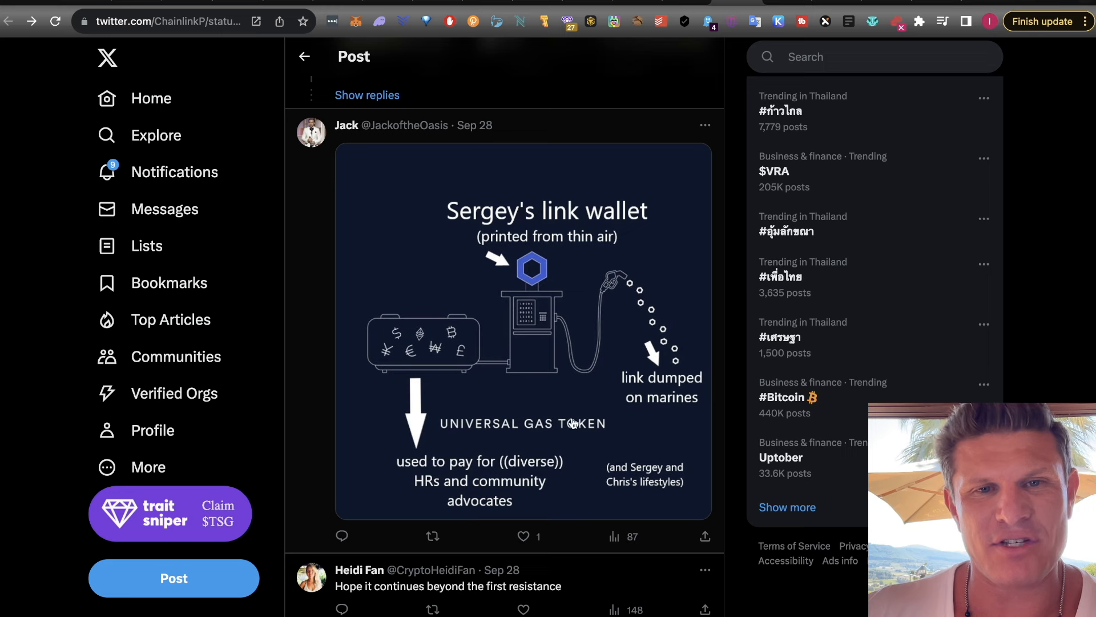
pyautogui.moveTo(503, 268)
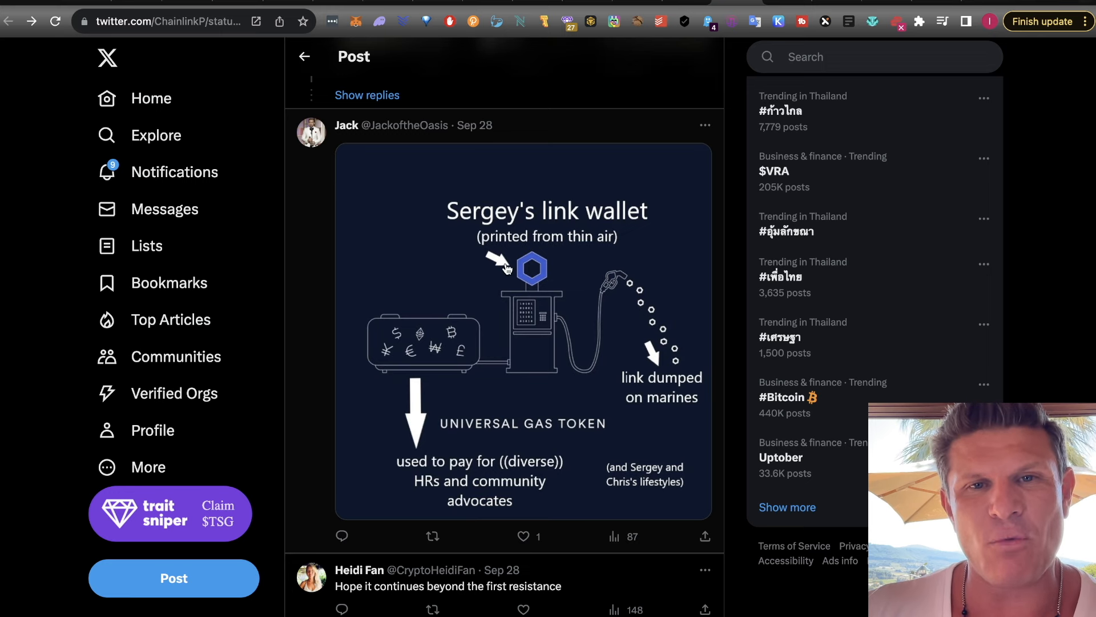
pyautogui.moveTo(476, 468)
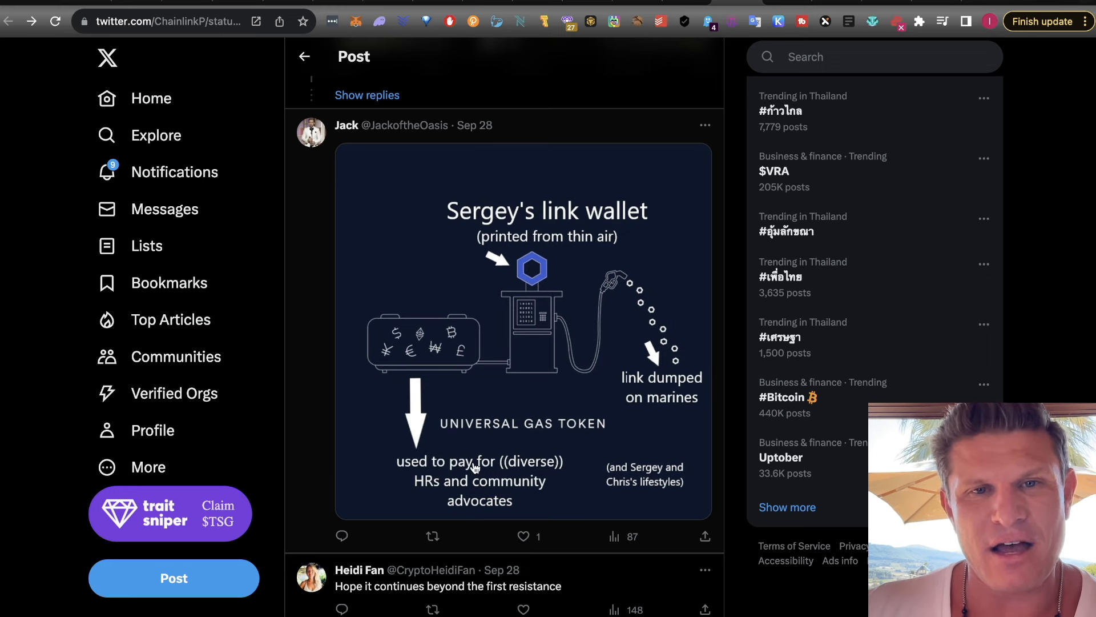
pyautogui.moveTo(498, 475)
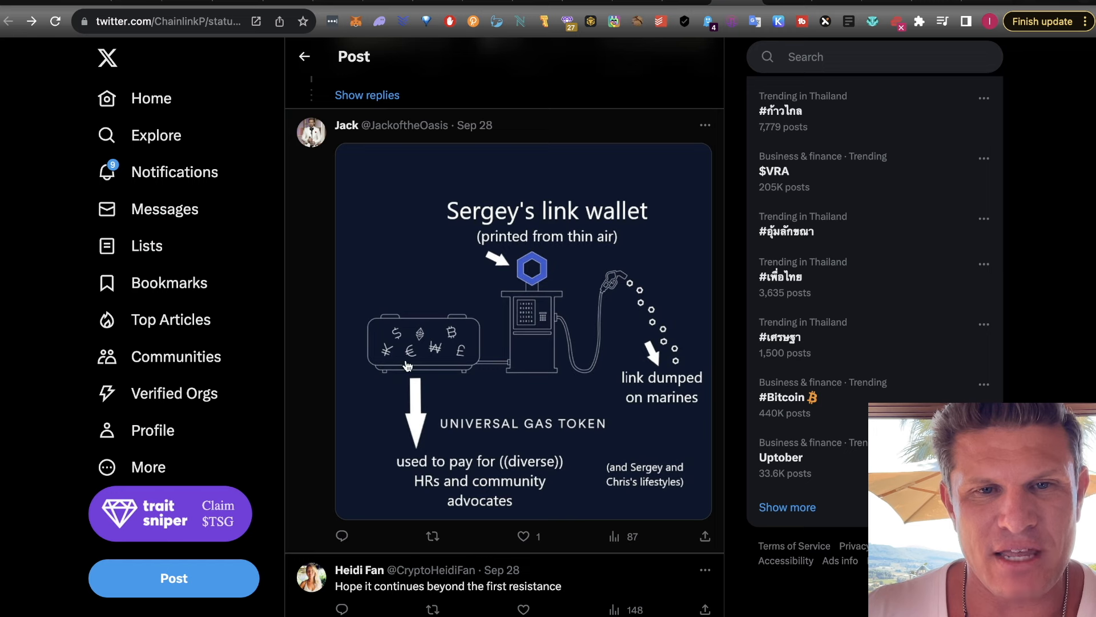
pyautogui.moveTo(690, 415)
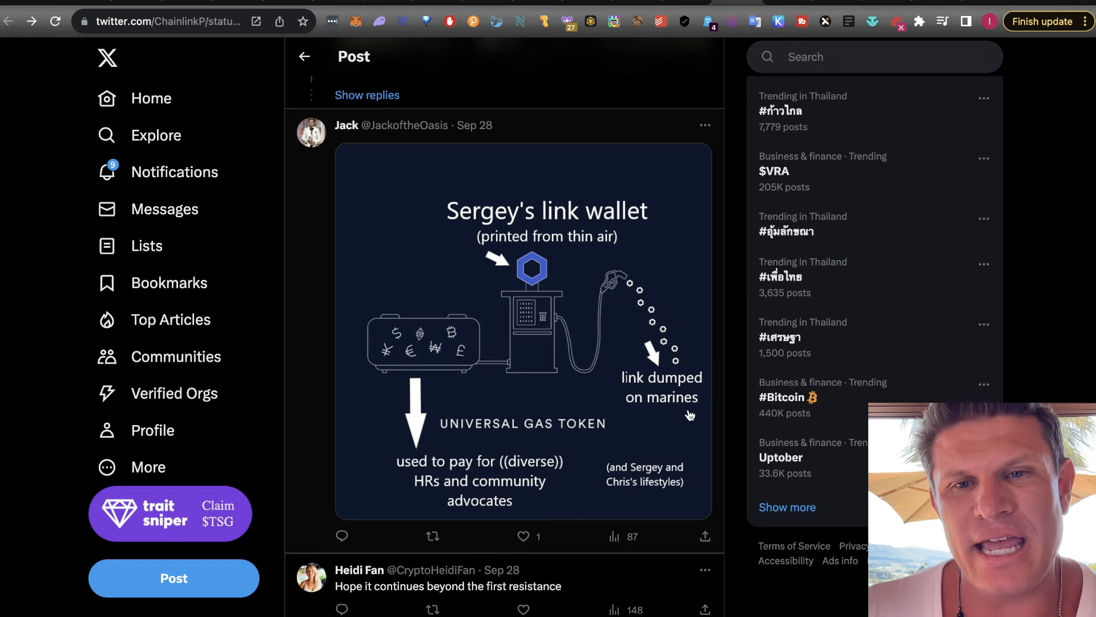
pyautogui.moveTo(622, 488)
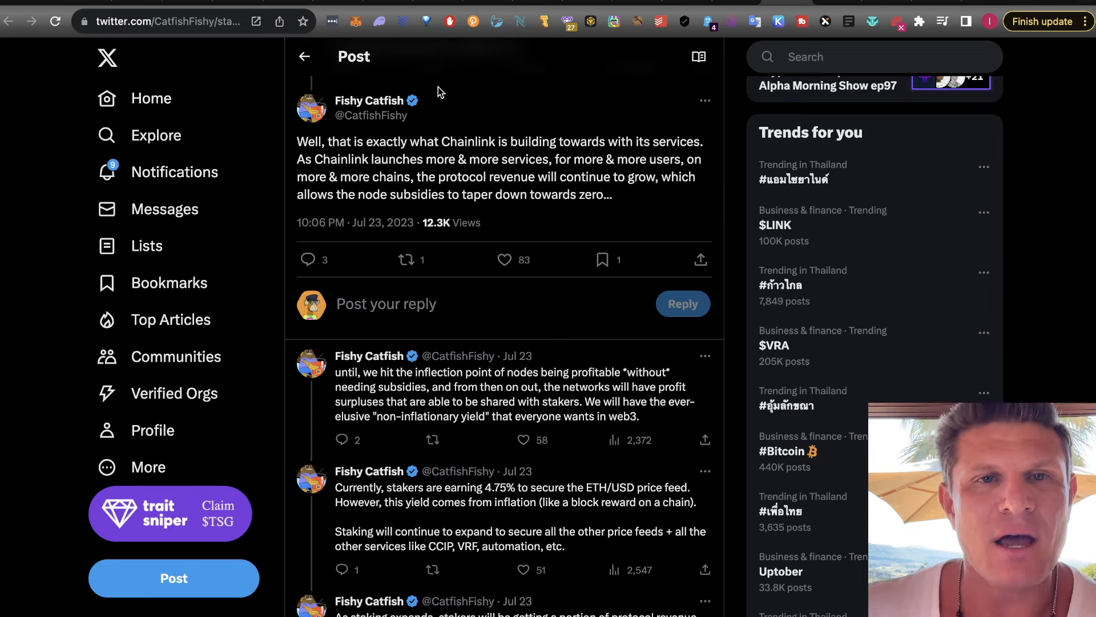
pyautogui.moveTo(443, 189)
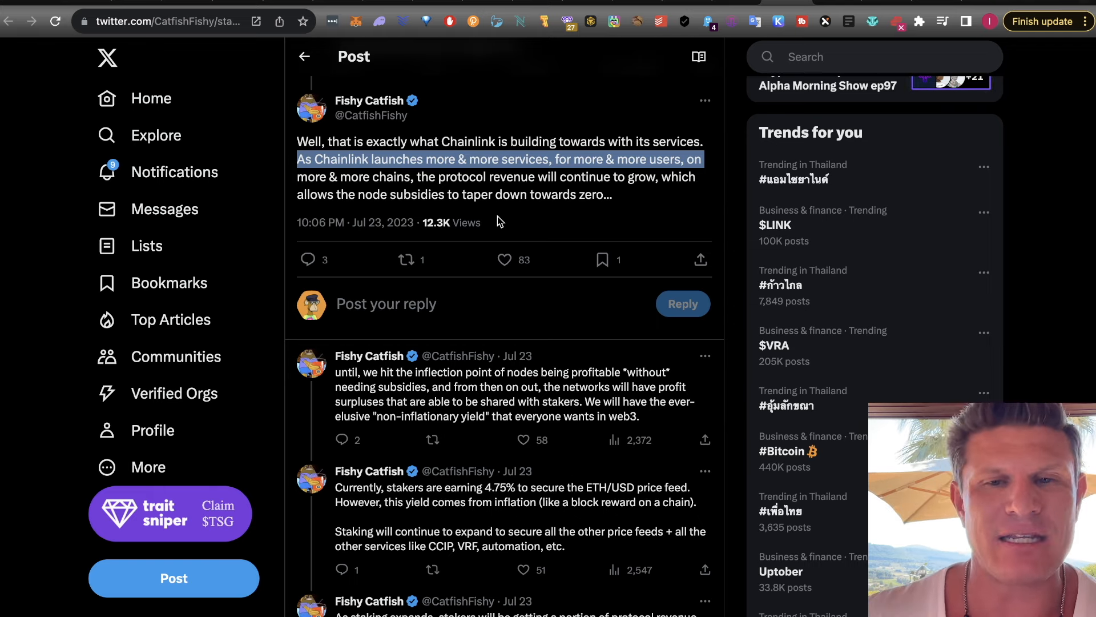
pyautogui.click(498, 487)
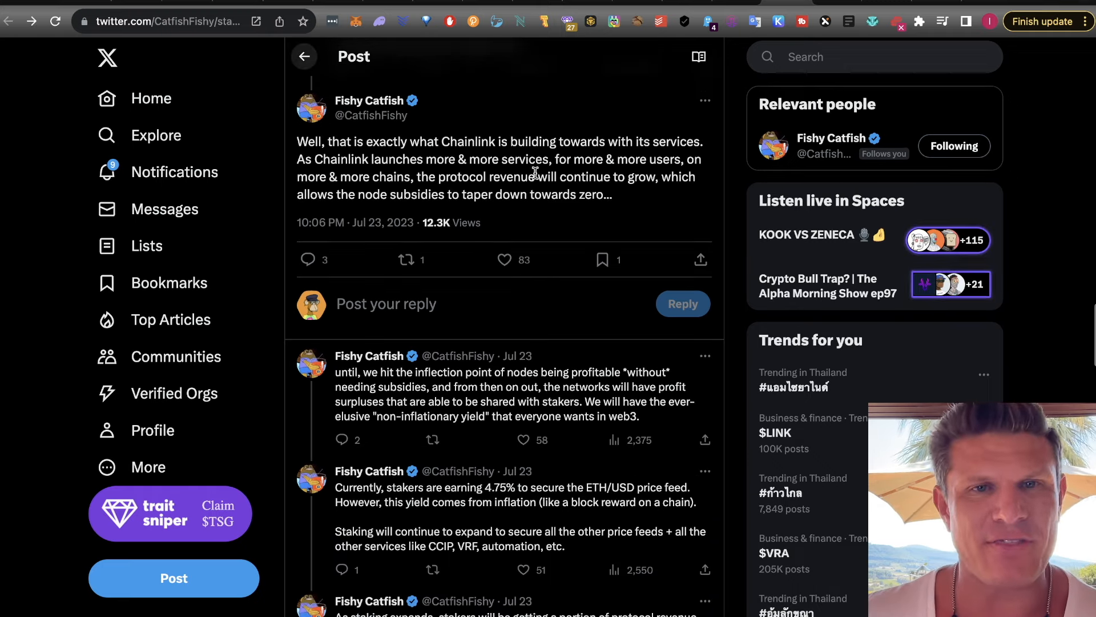
pyautogui.moveTo(505, 259)
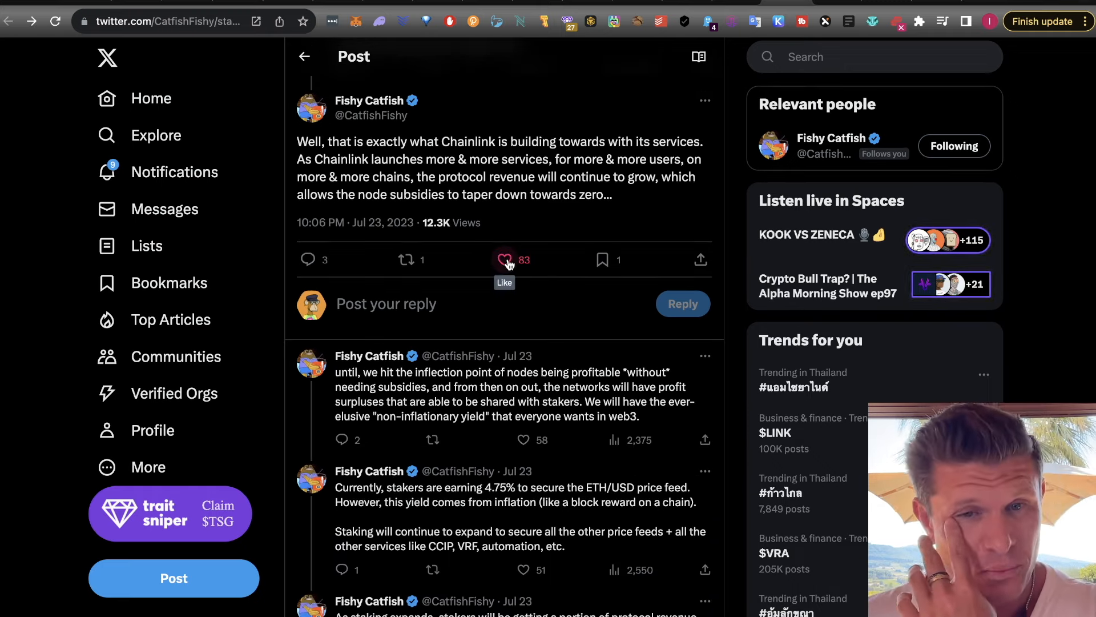
pyautogui.scroll(-3)
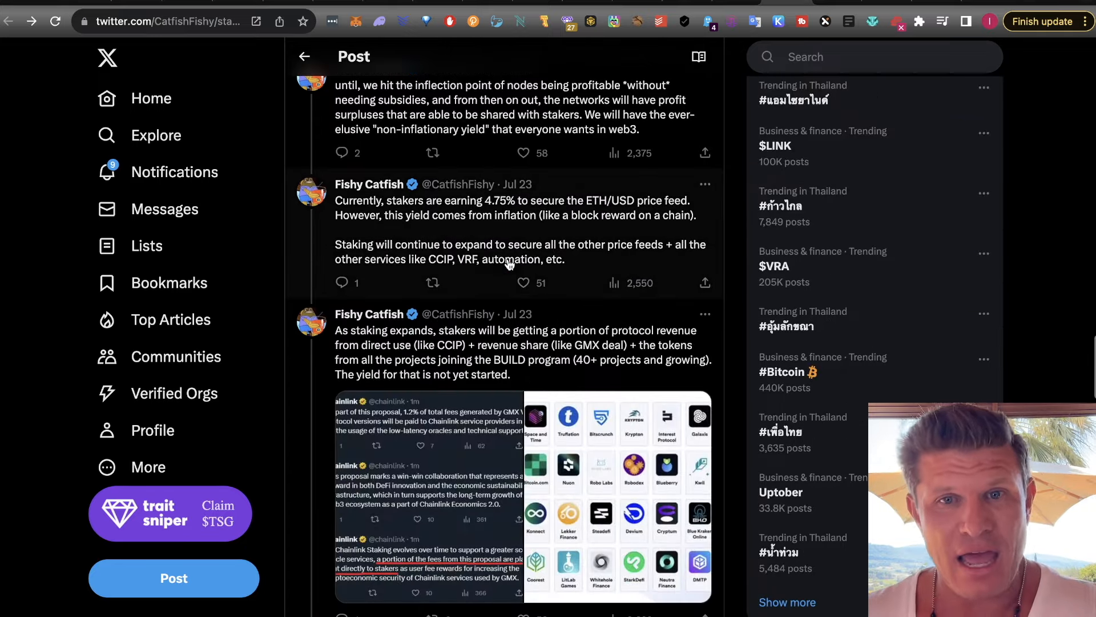
pyautogui.moveTo(526, 260)
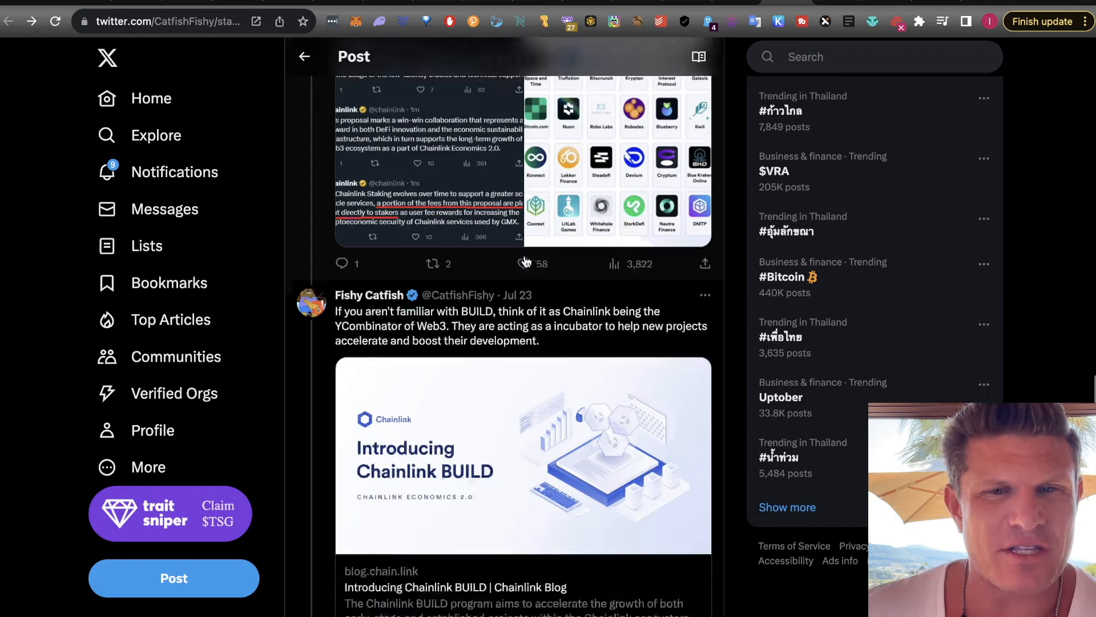
# Scroll Fishy Catfish's thread to the BUILD incubator and staker token-sharing posts
pyautogui.scroll(-3)
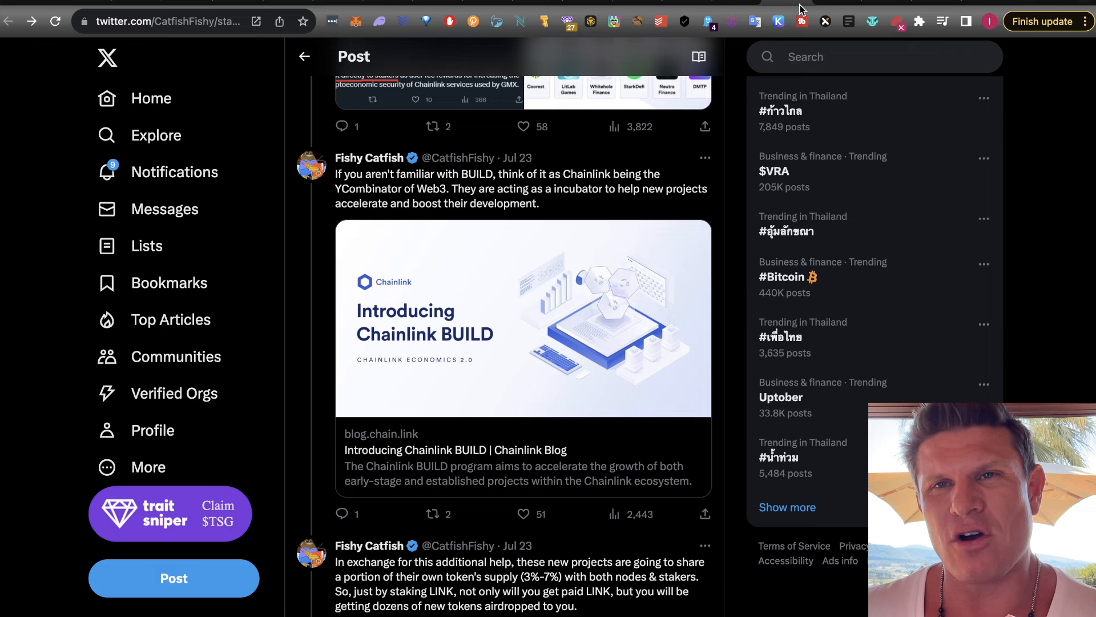
pyautogui.moveTo(850, 10)
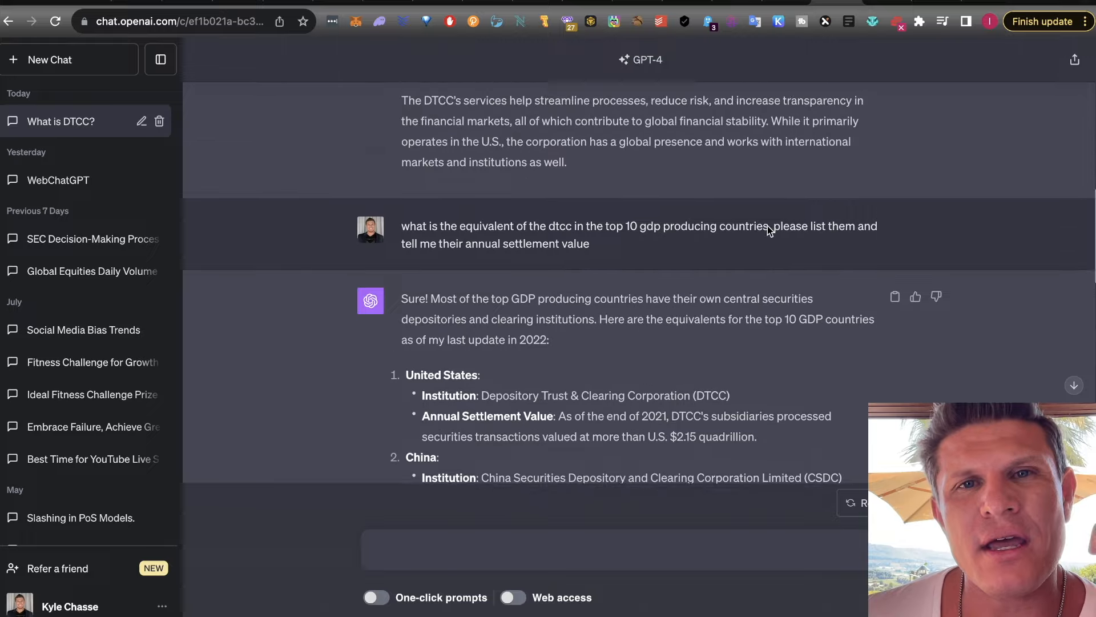
# Scroll ChatGPT's answer listing DTCC equivalents in top GDP countries, starting with US and China
pyautogui.scroll(3)
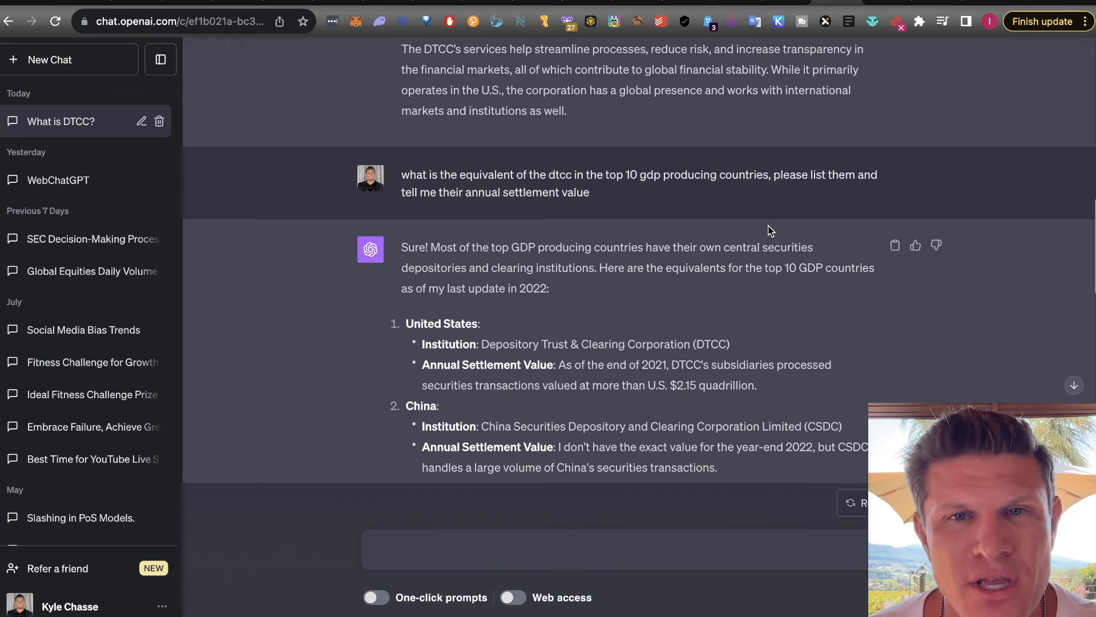
pyautogui.scroll(3)
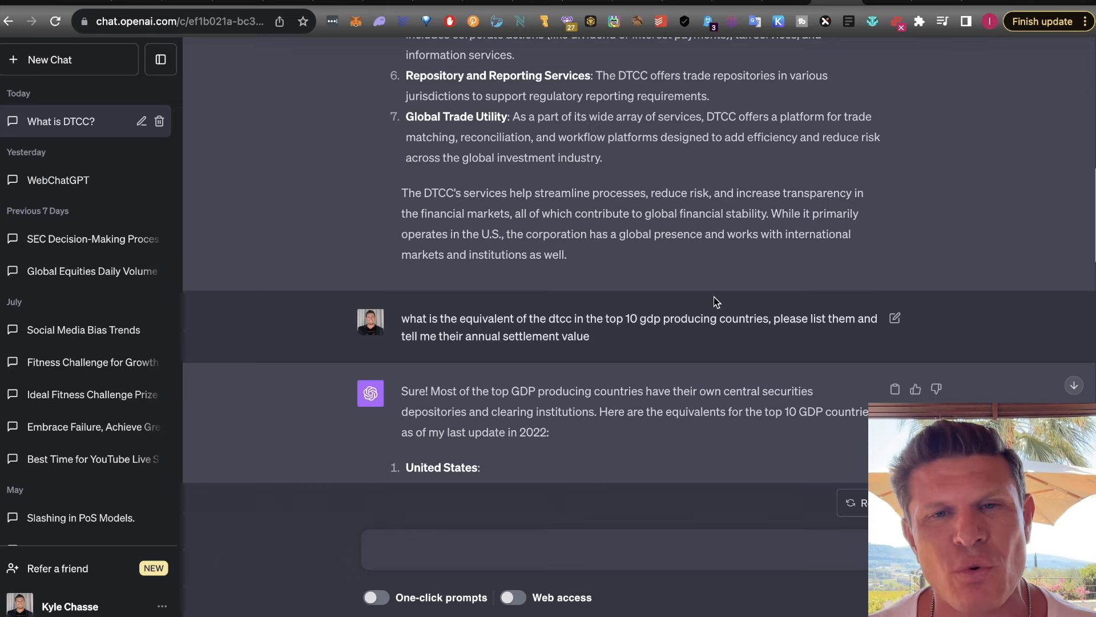
pyautogui.scroll(-3)
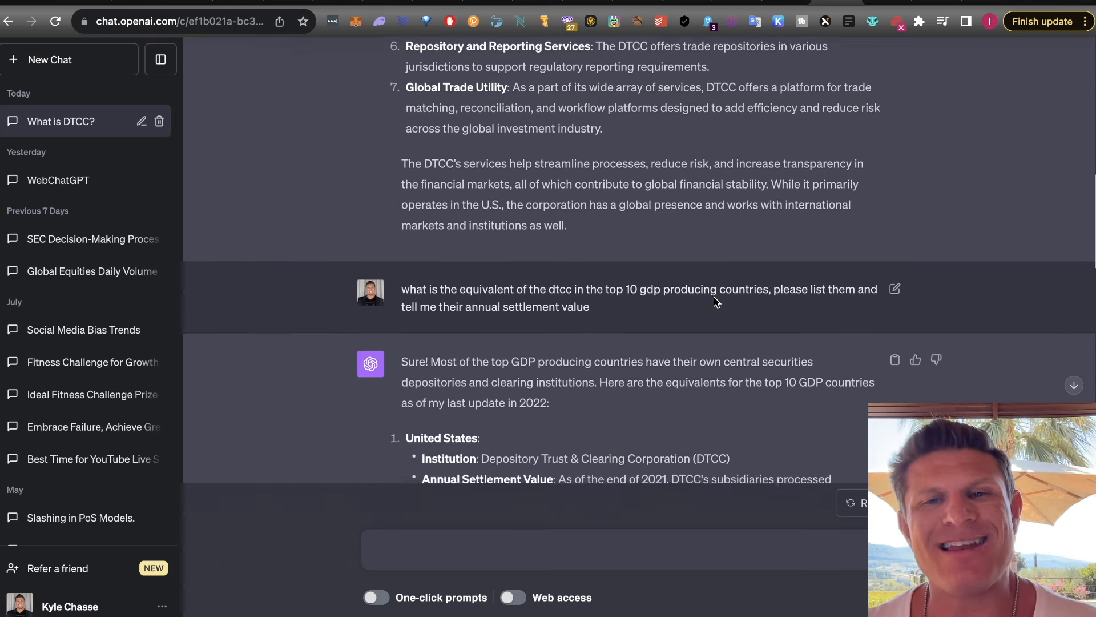
pyautogui.scroll(-3)
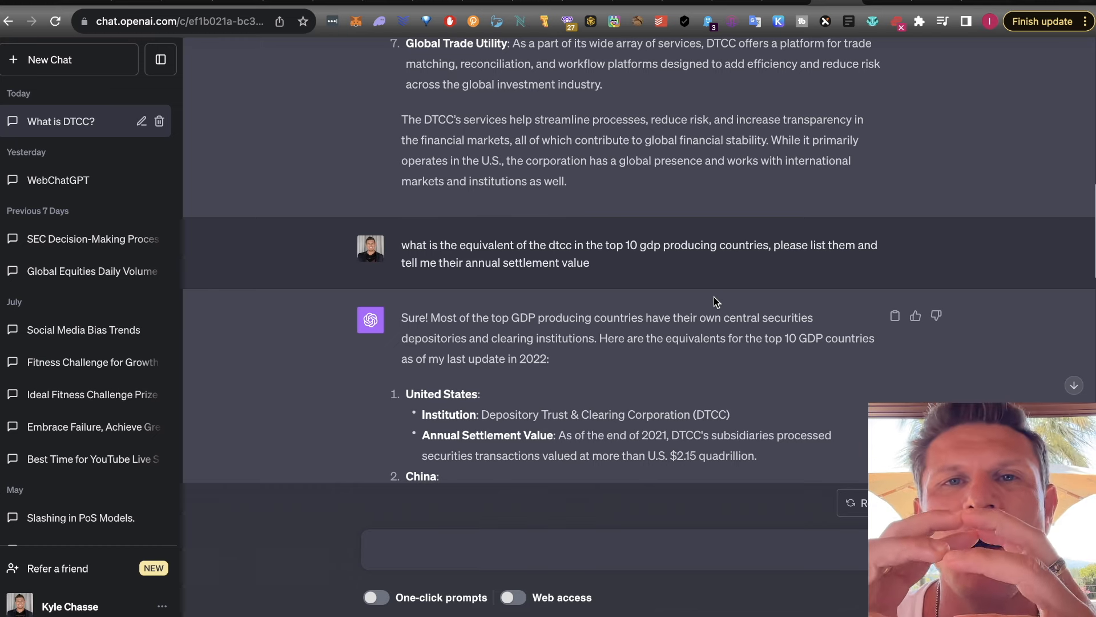
pyautogui.moveTo(772, 189)
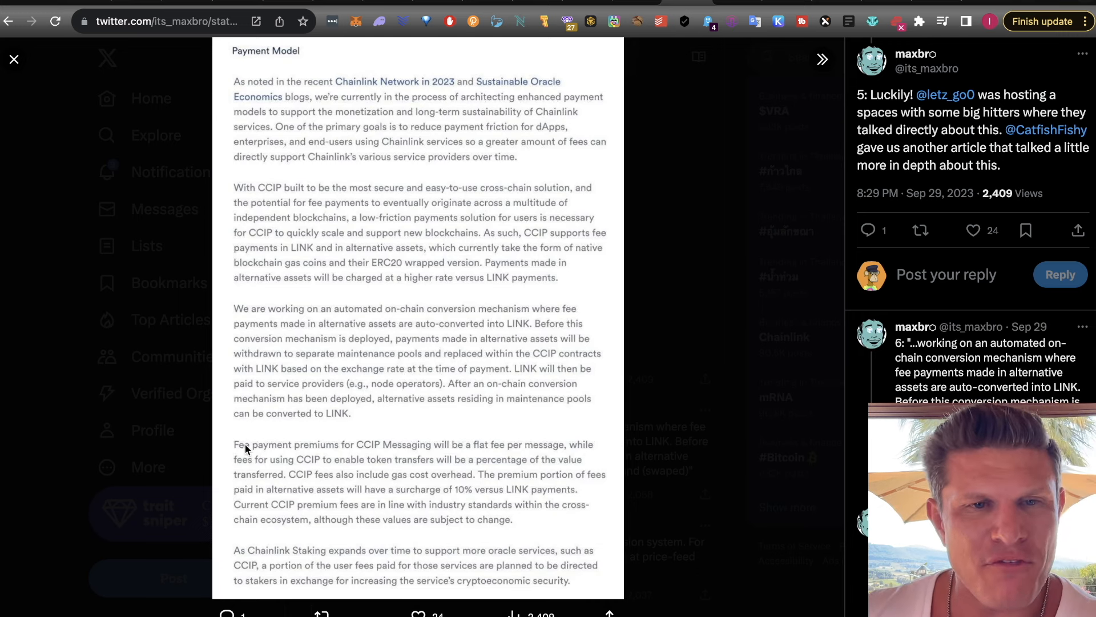
pyautogui.moveTo(409, 458)
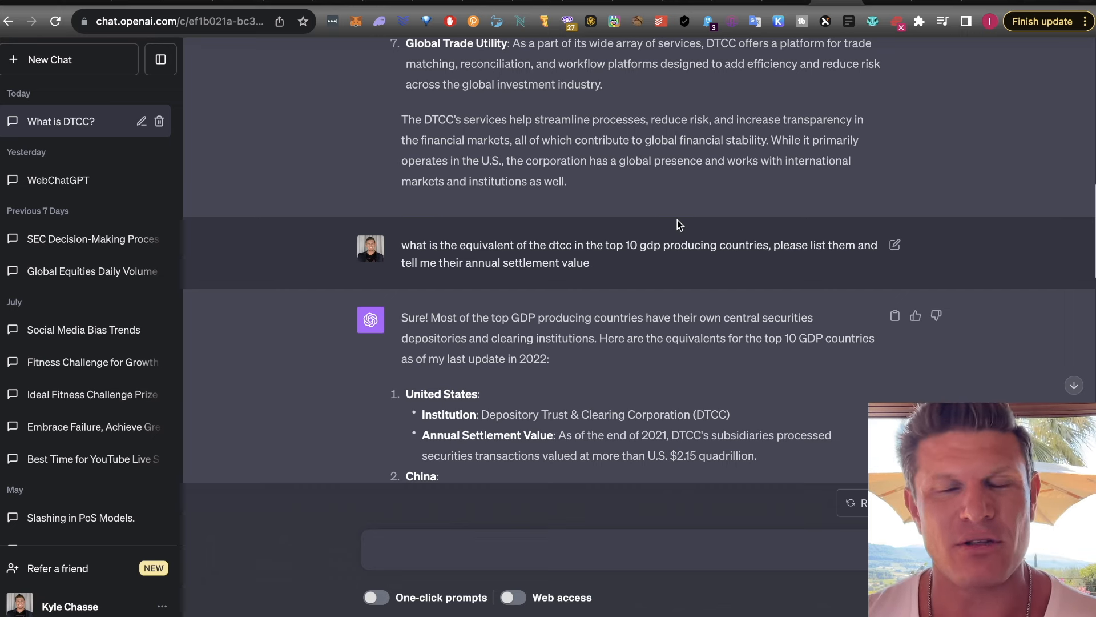
pyautogui.scroll(-3)
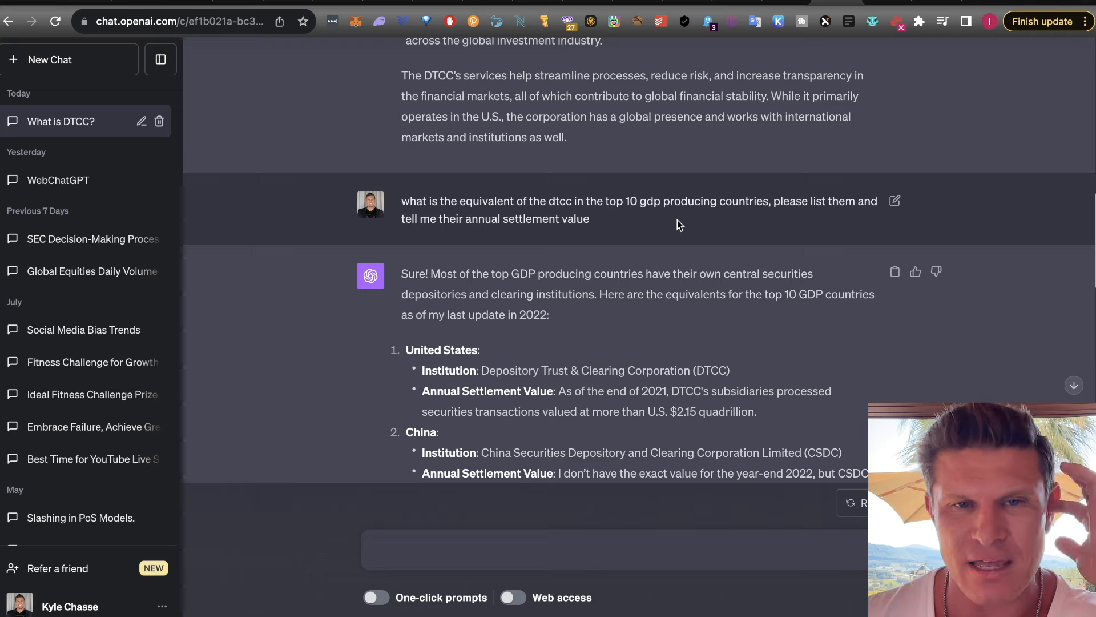
pyautogui.scroll(-3)
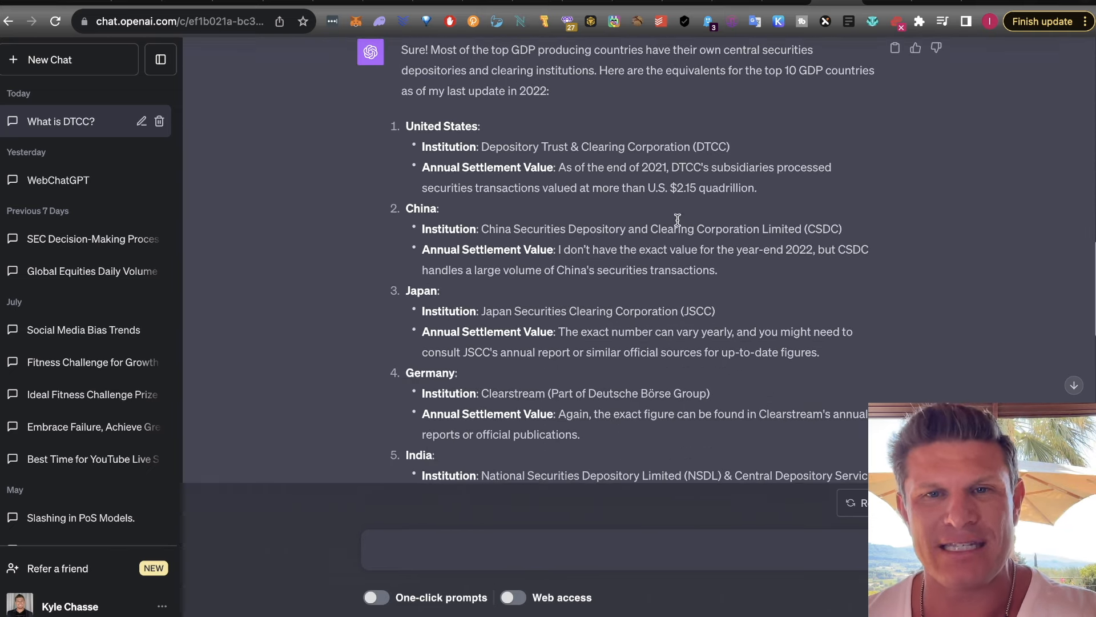
pyautogui.scroll(-3)
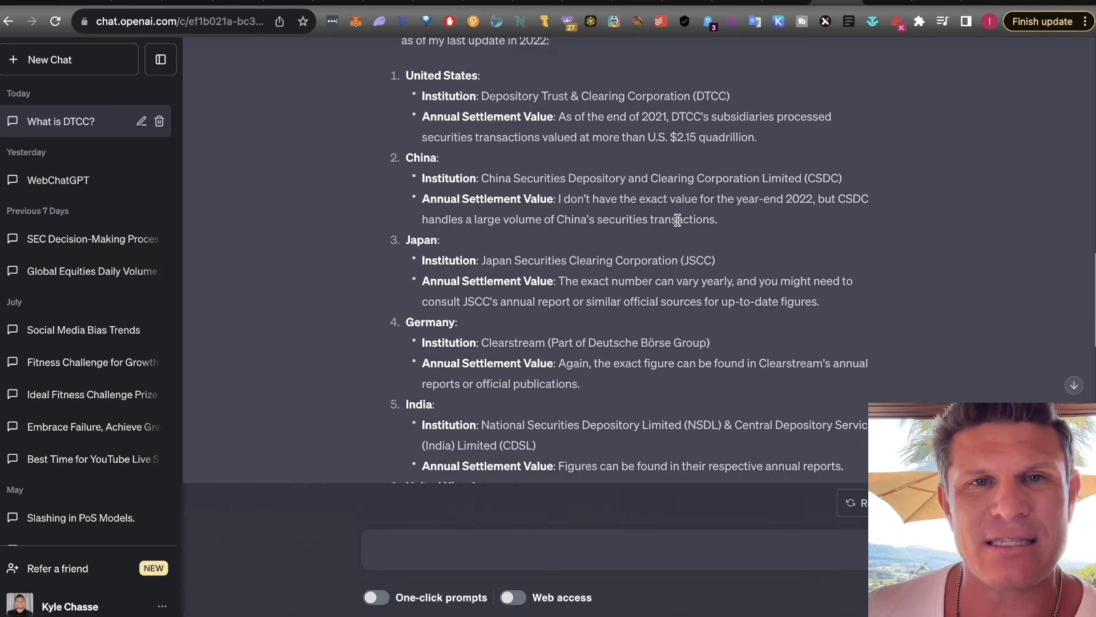
pyautogui.scroll(-3)
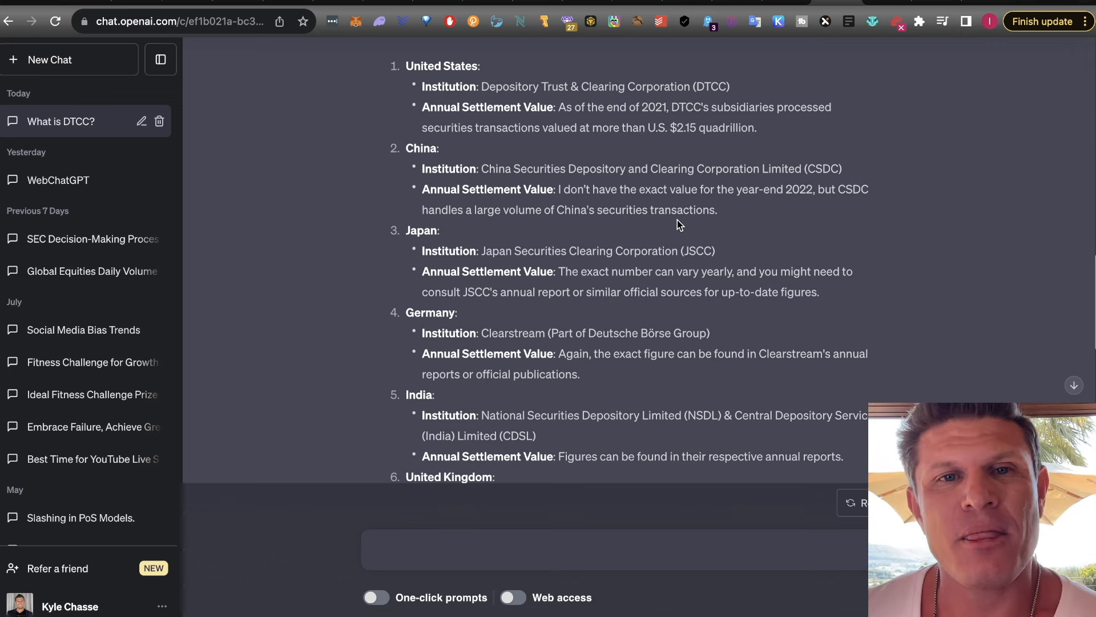
pyautogui.scroll(-3)
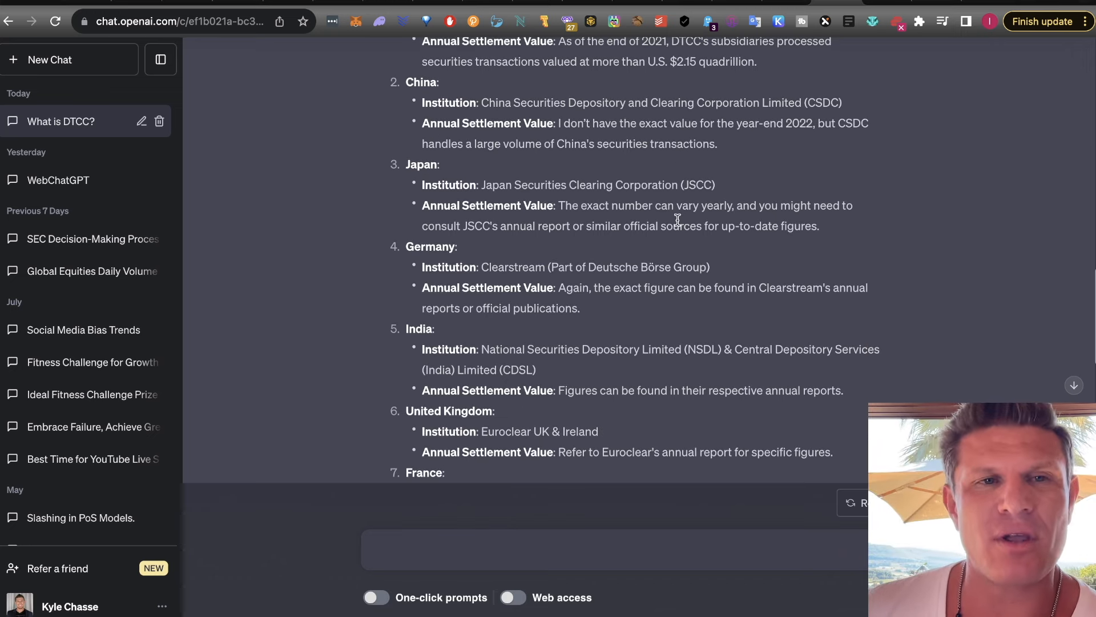